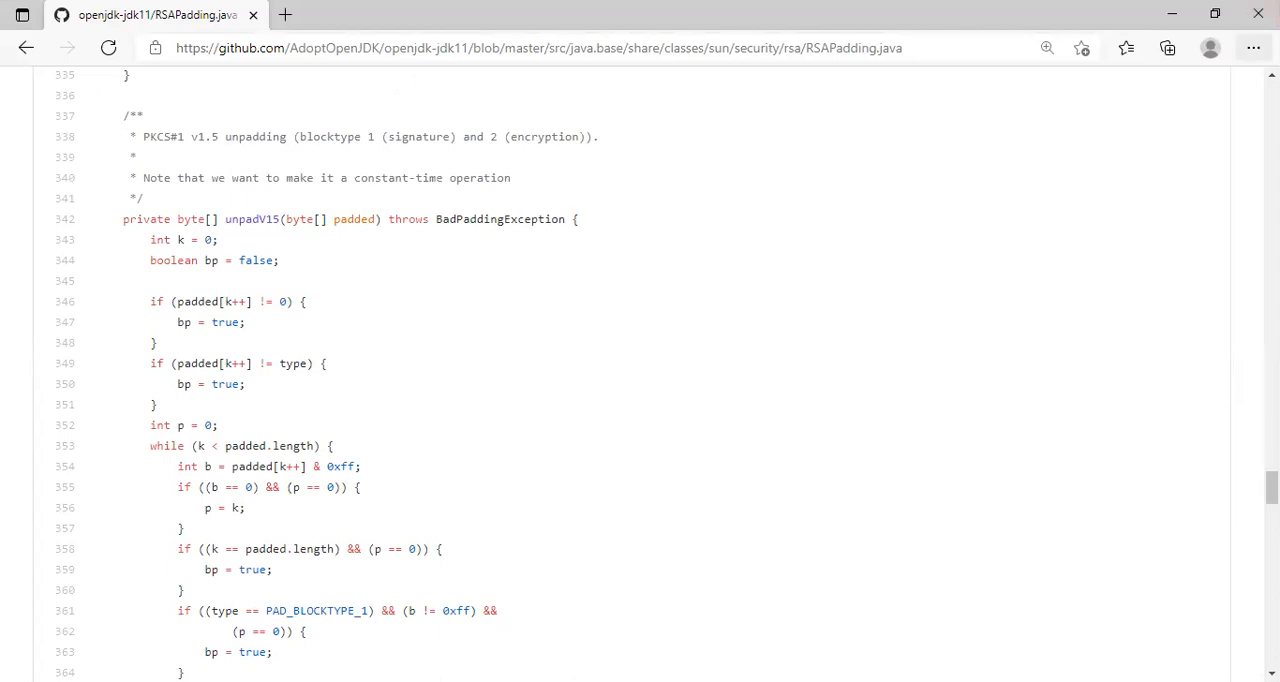
# Zoom the RSAPadding.java page to 125% from the Edge menu, then double-click words in the code
pyautogui.click(1219, 175)
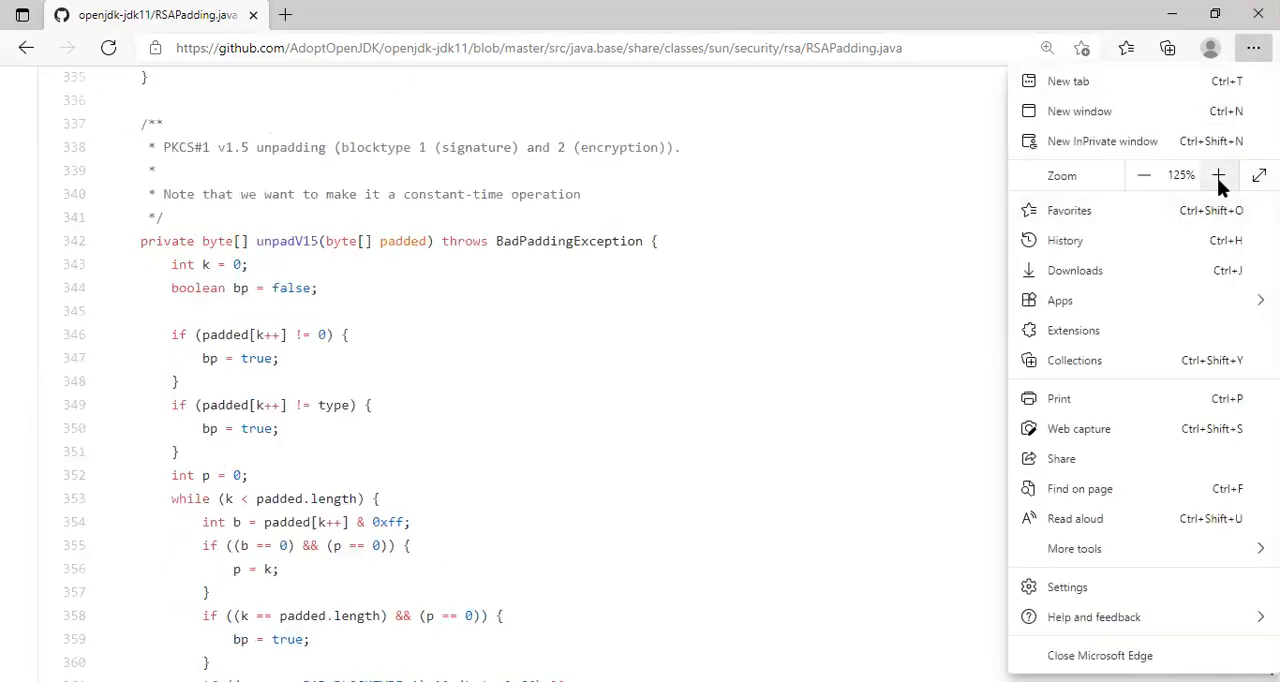
pyautogui.click(1218, 175)
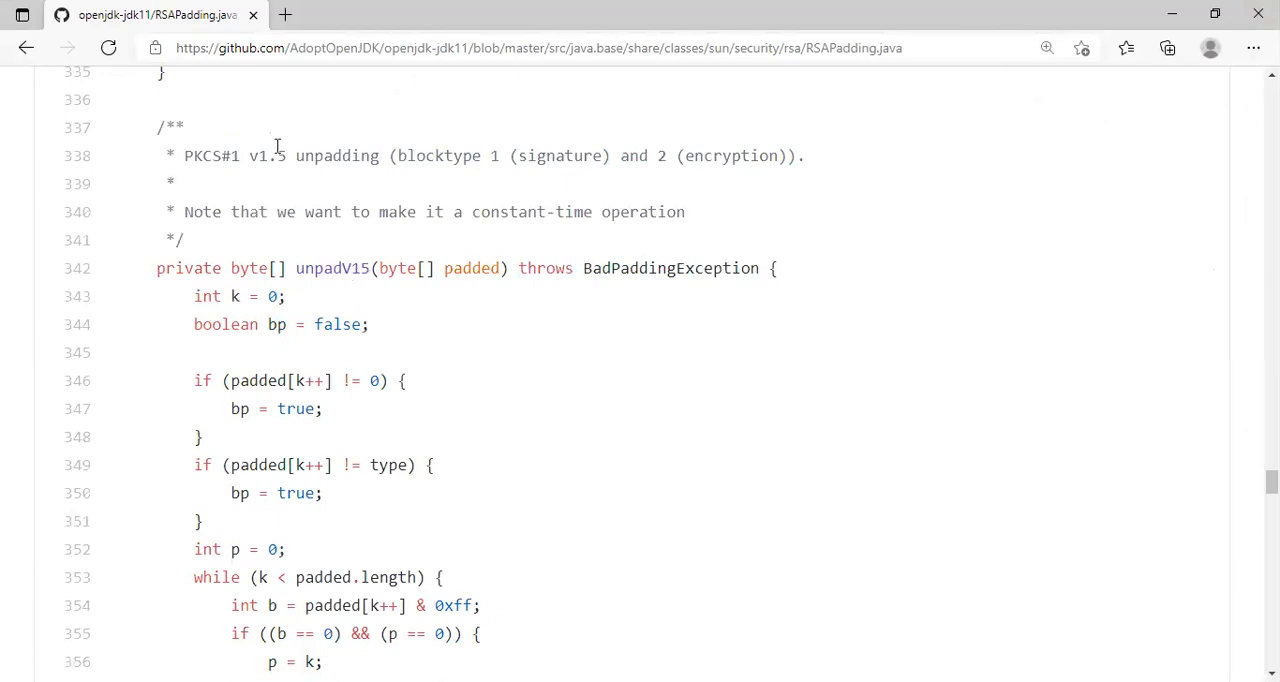
pyautogui.doubleClick(267, 155)
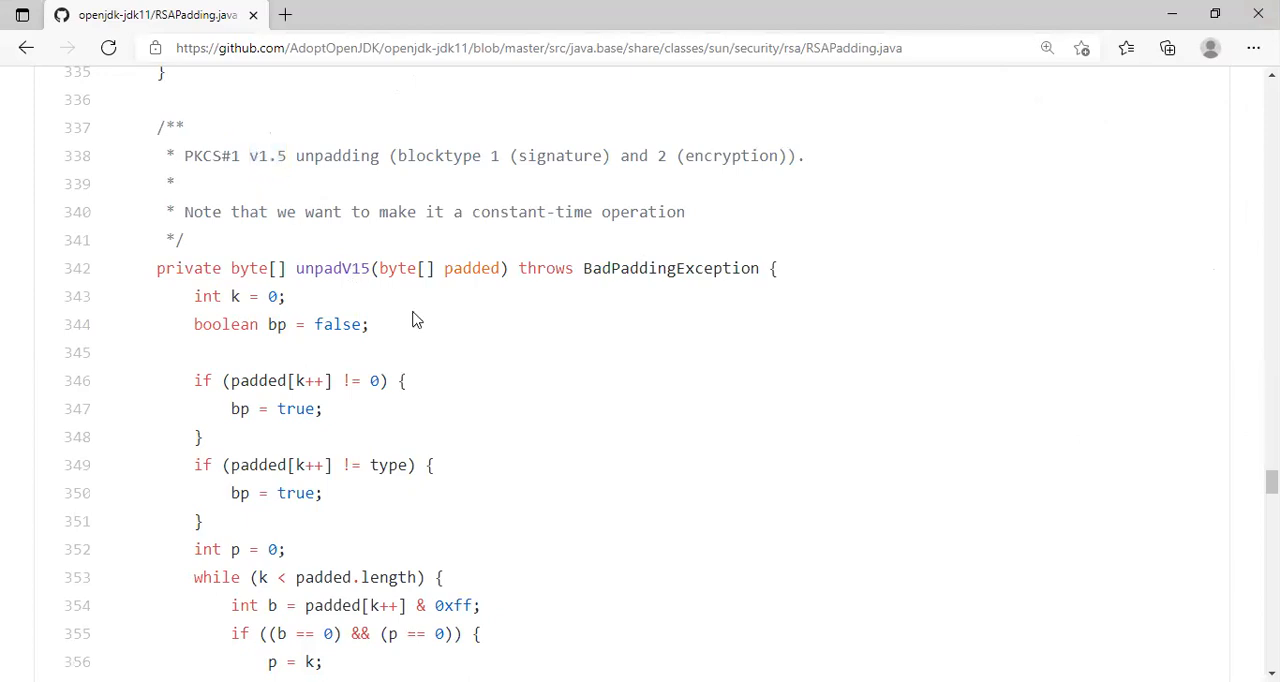
pyautogui.doubleClick(471, 267)
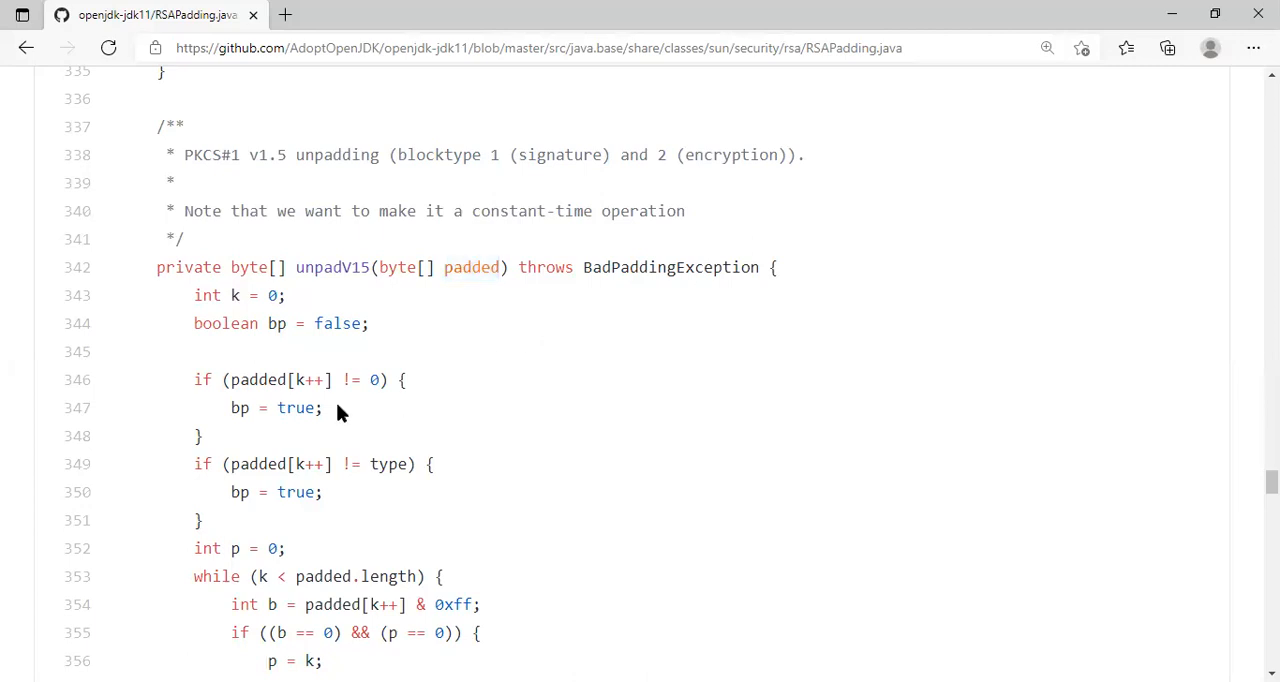
pyautogui.moveTo(235, 295)
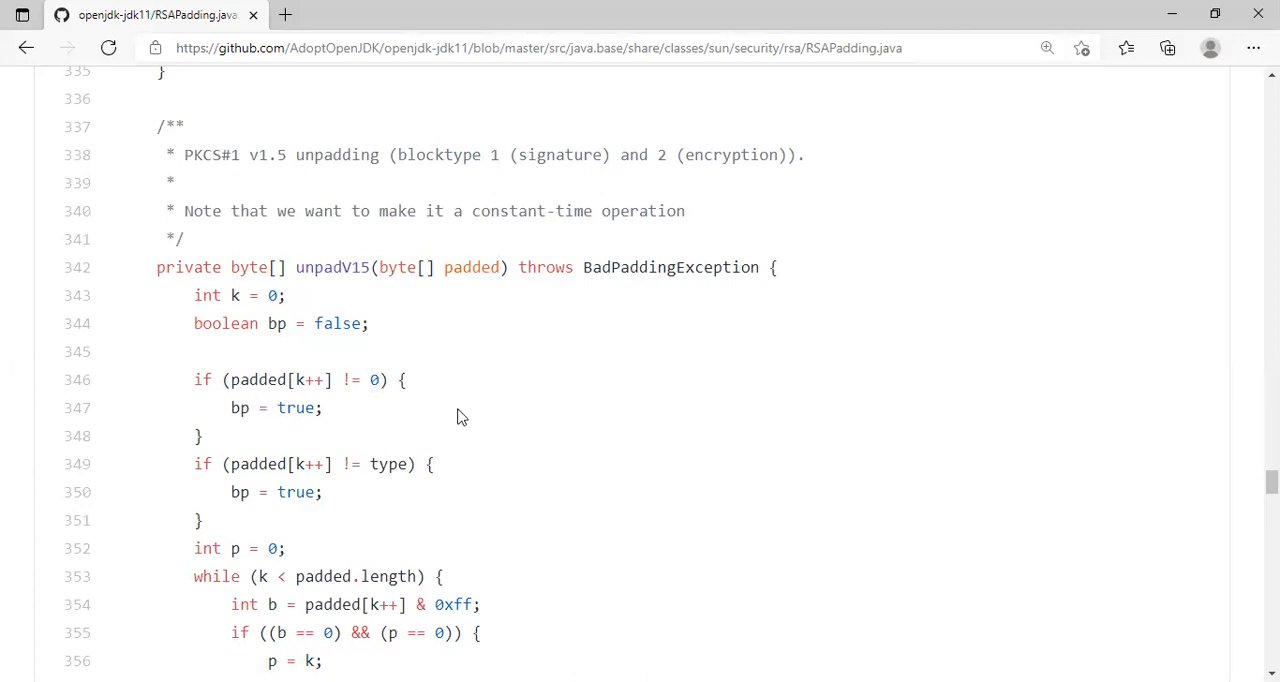
pyautogui.moveTo(333, 408)
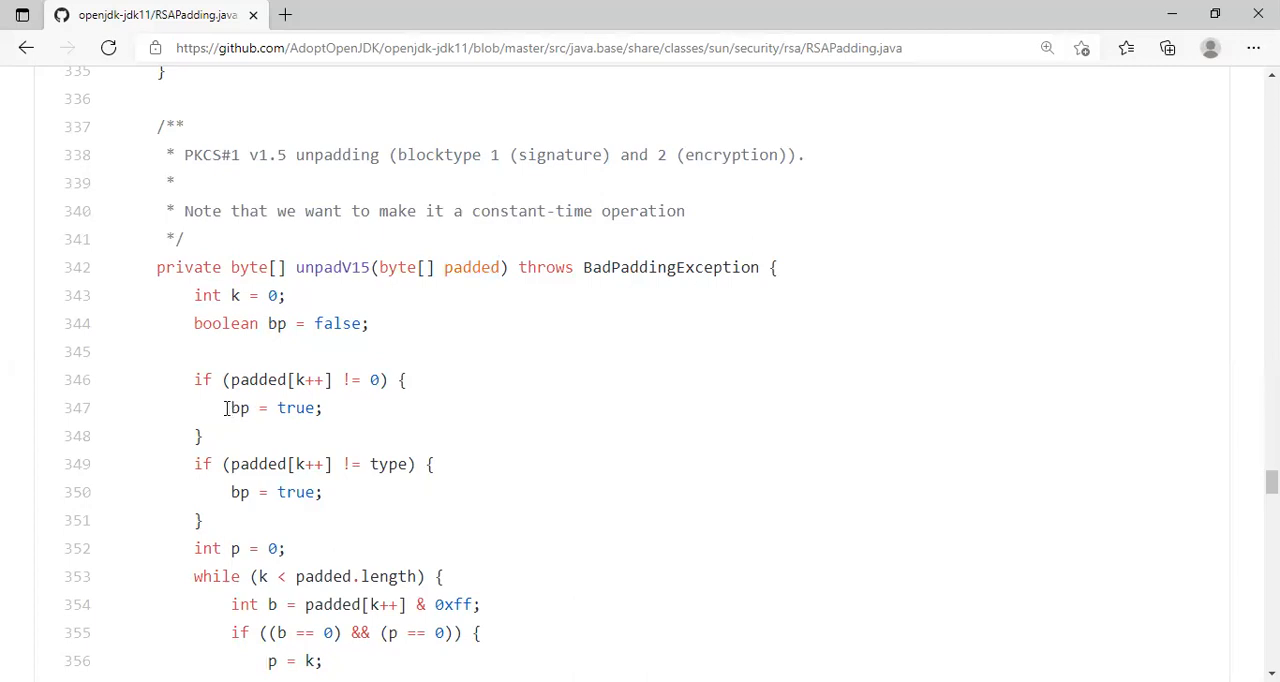
pyautogui.moveTo(332, 452)
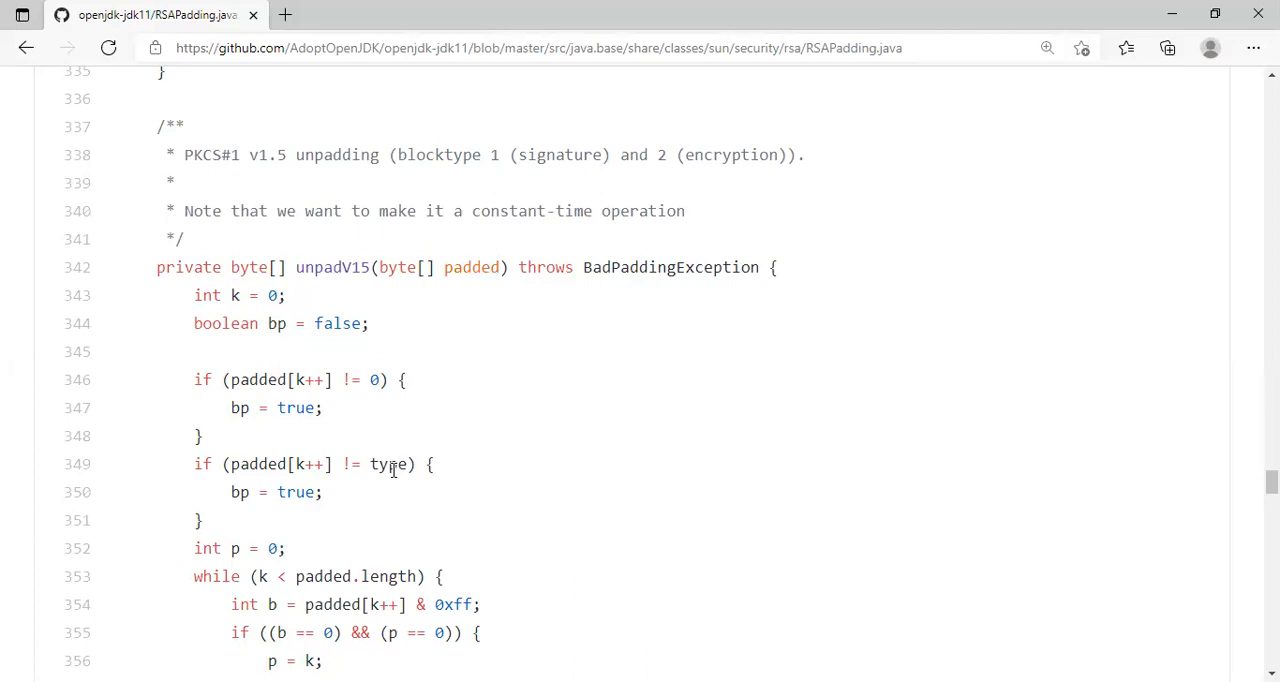
pyautogui.moveTo(678, 154)
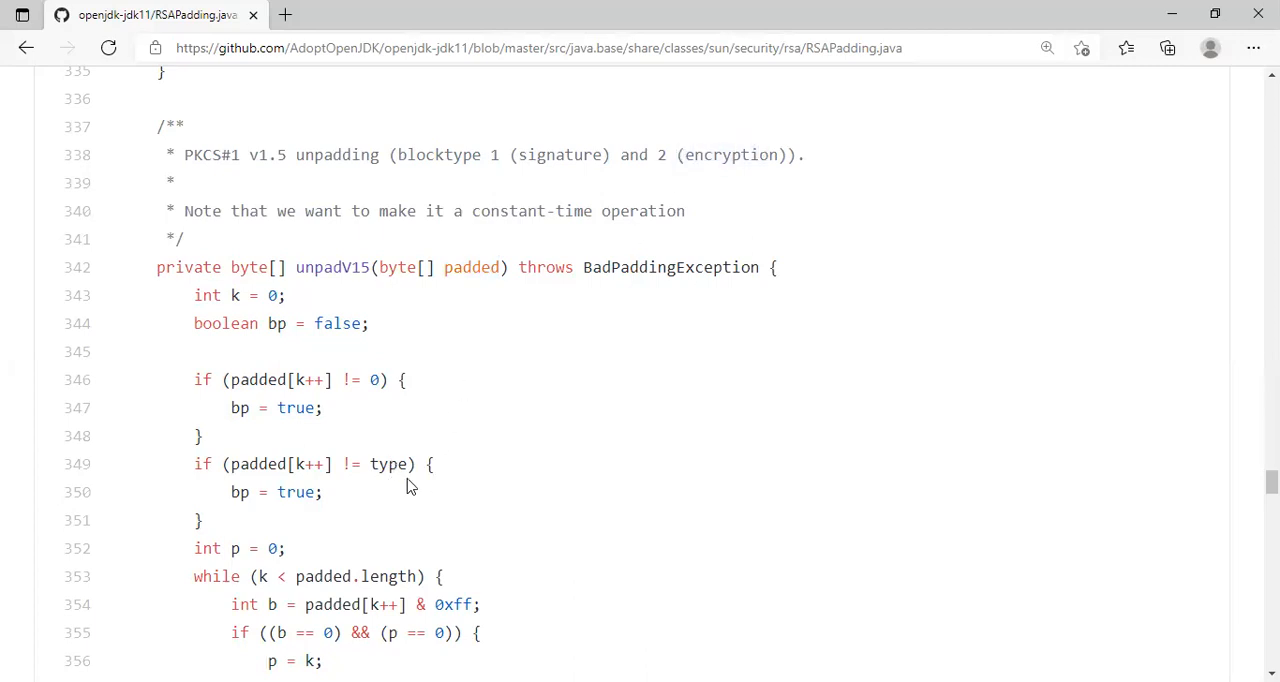
pyautogui.moveTo(386, 464)
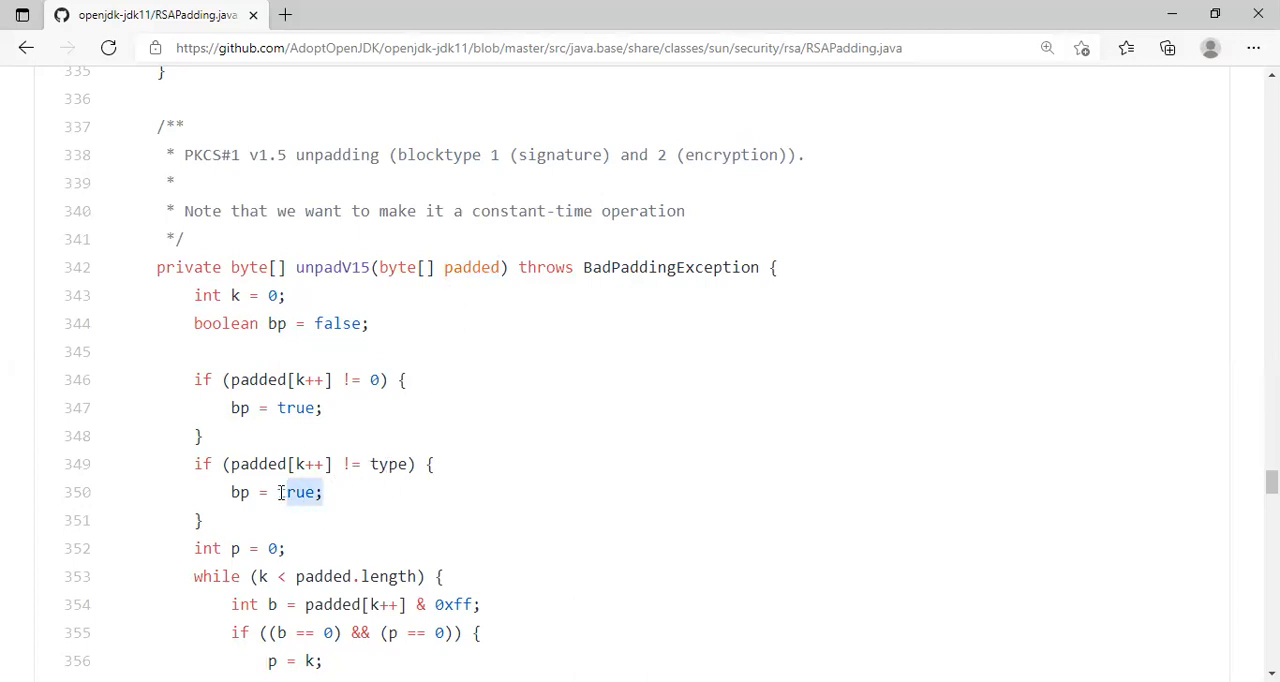
pyautogui.scroll(-3)
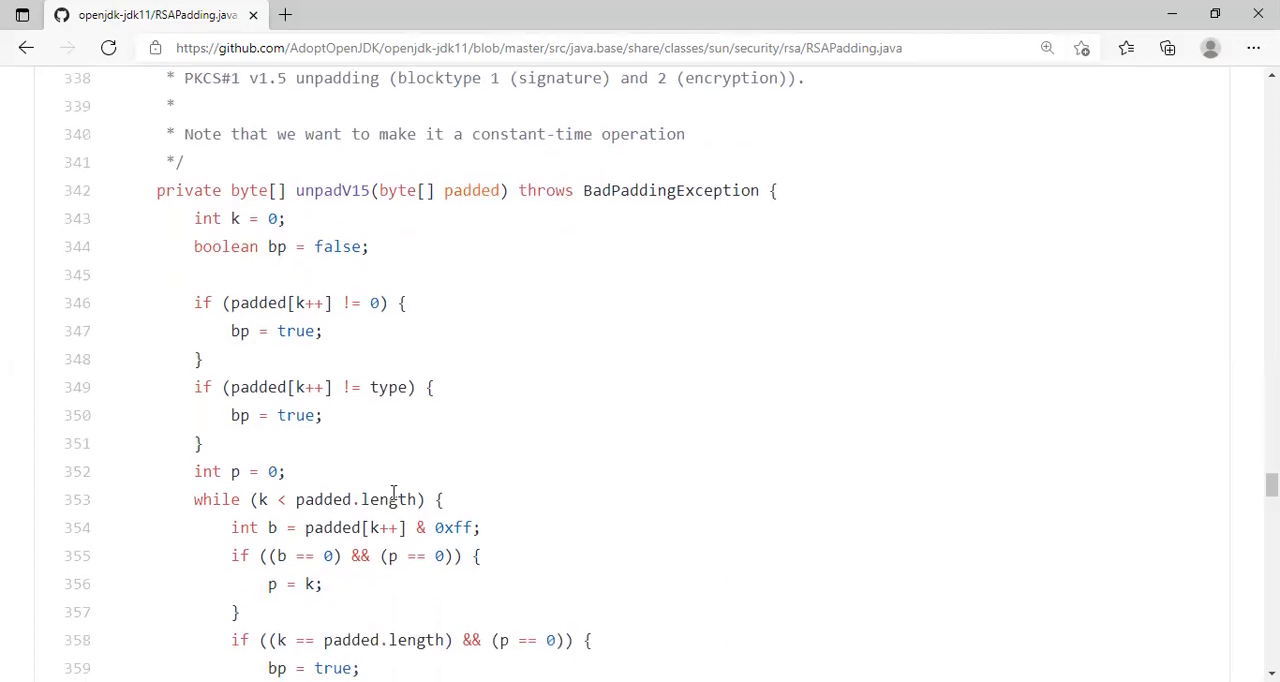
pyautogui.scroll(-3)
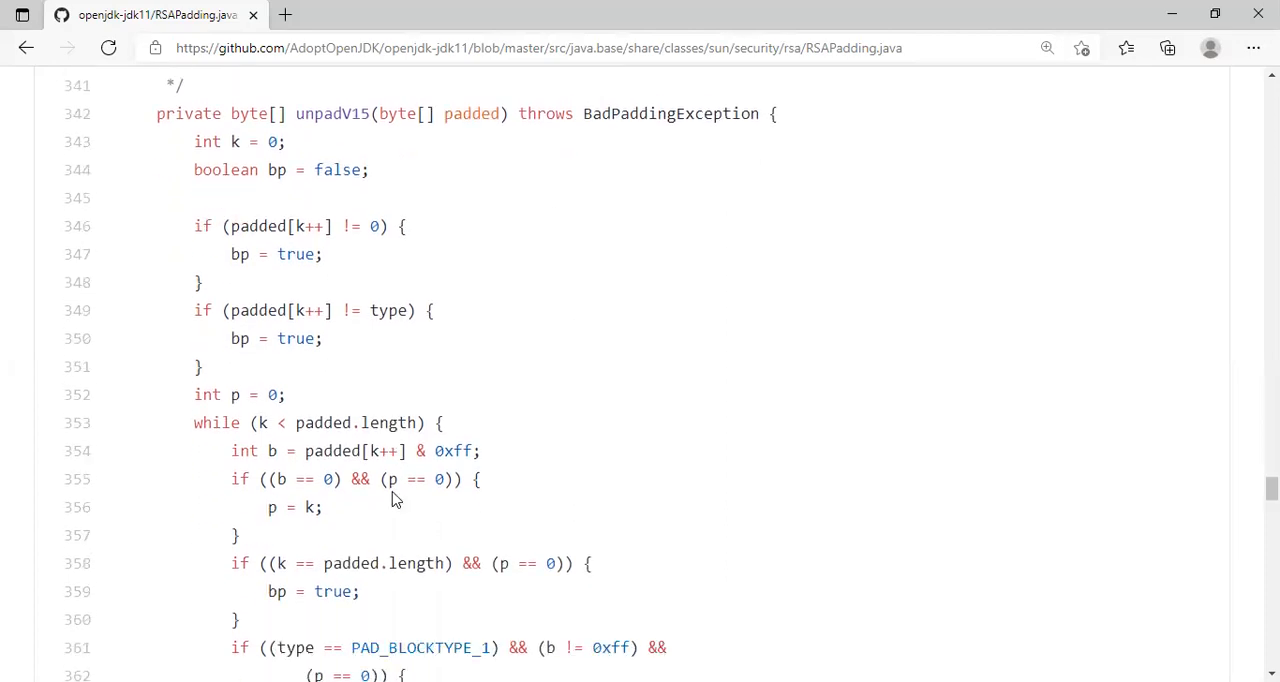
pyautogui.moveTo(263, 393)
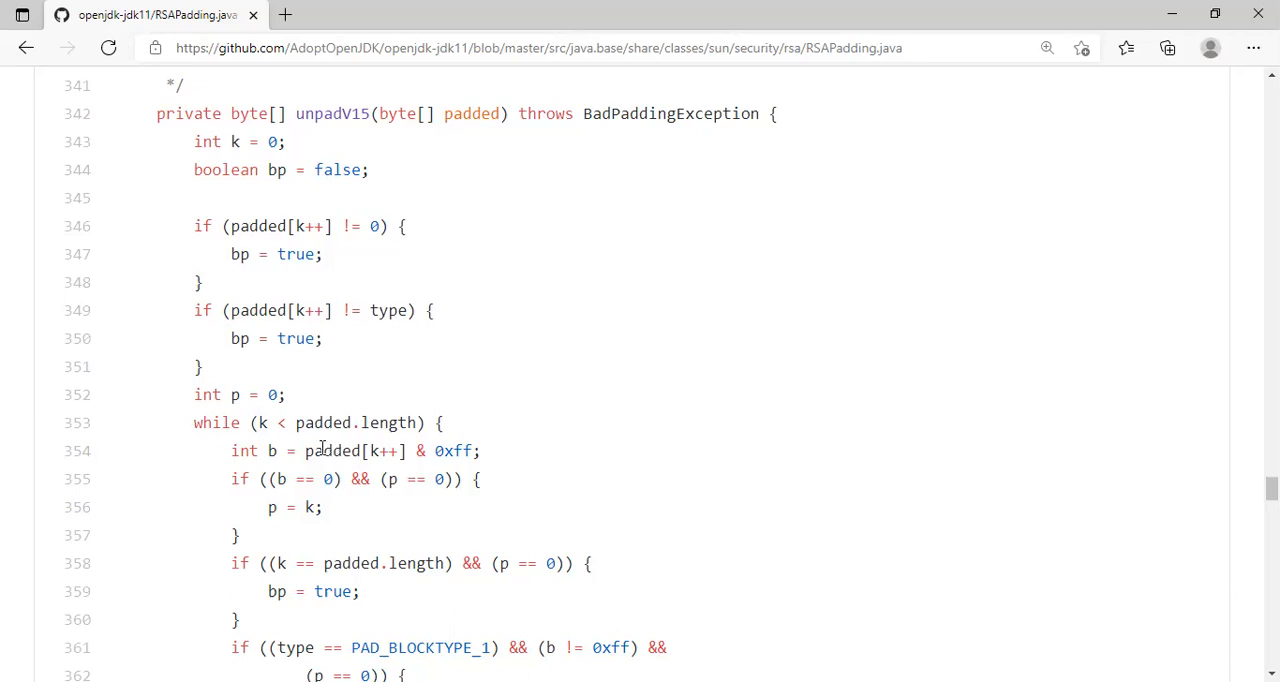
pyautogui.doubleClick(332, 450)
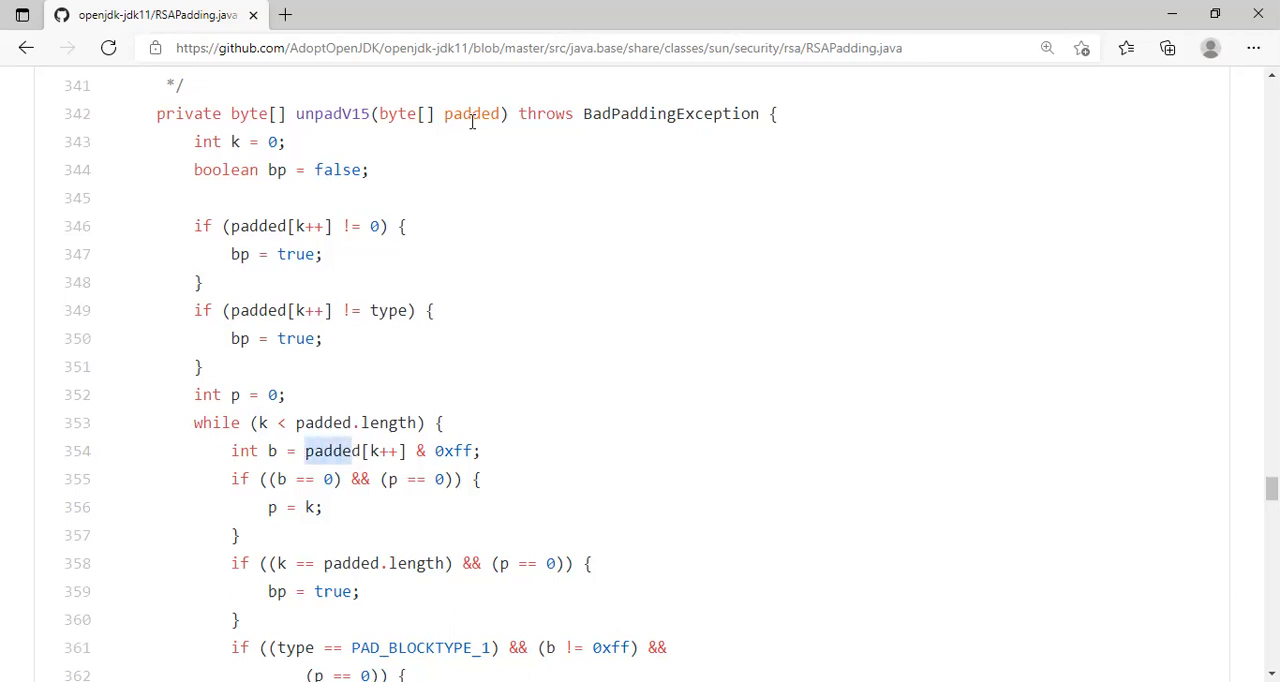
pyautogui.doubleClick(471, 113)
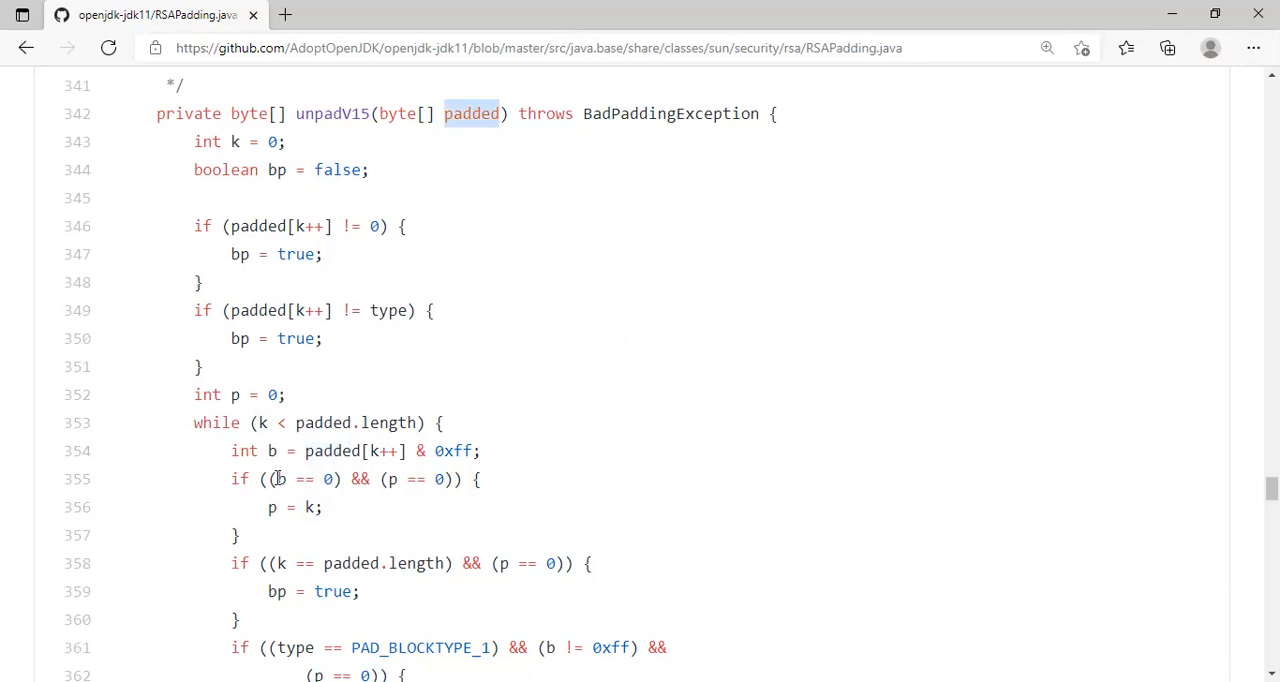
pyautogui.doubleClick(415, 479)
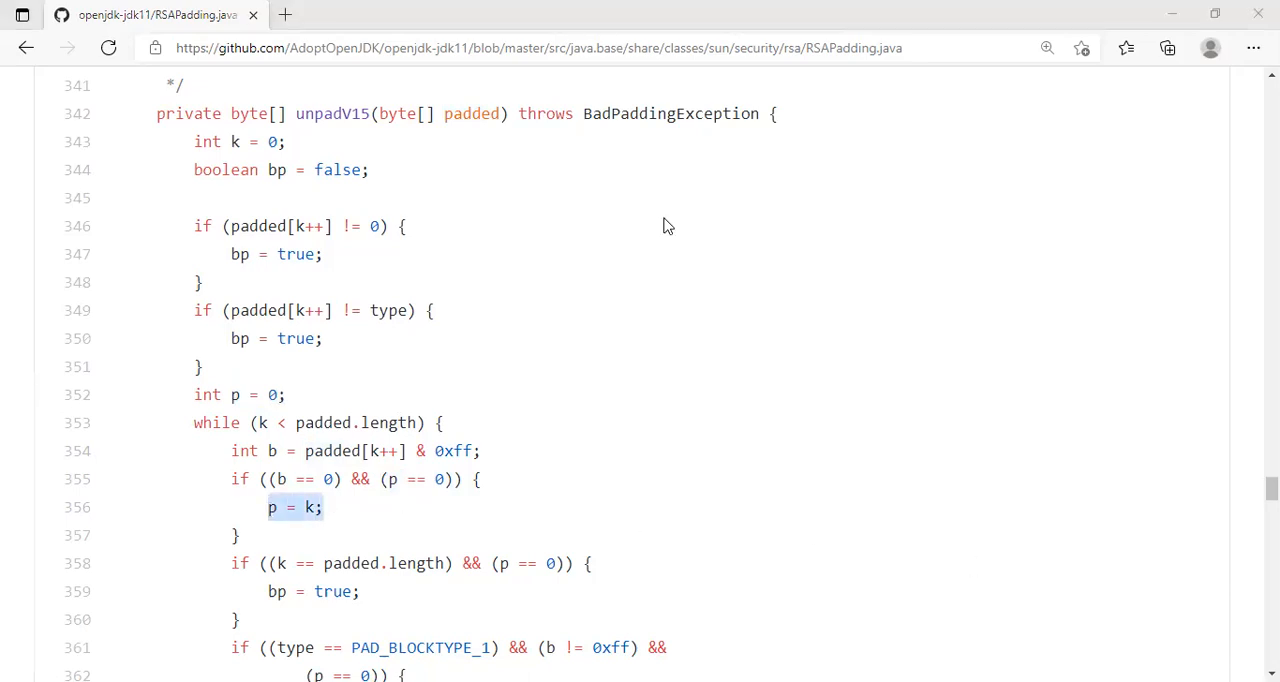
pyautogui.moveTo(474, 481)
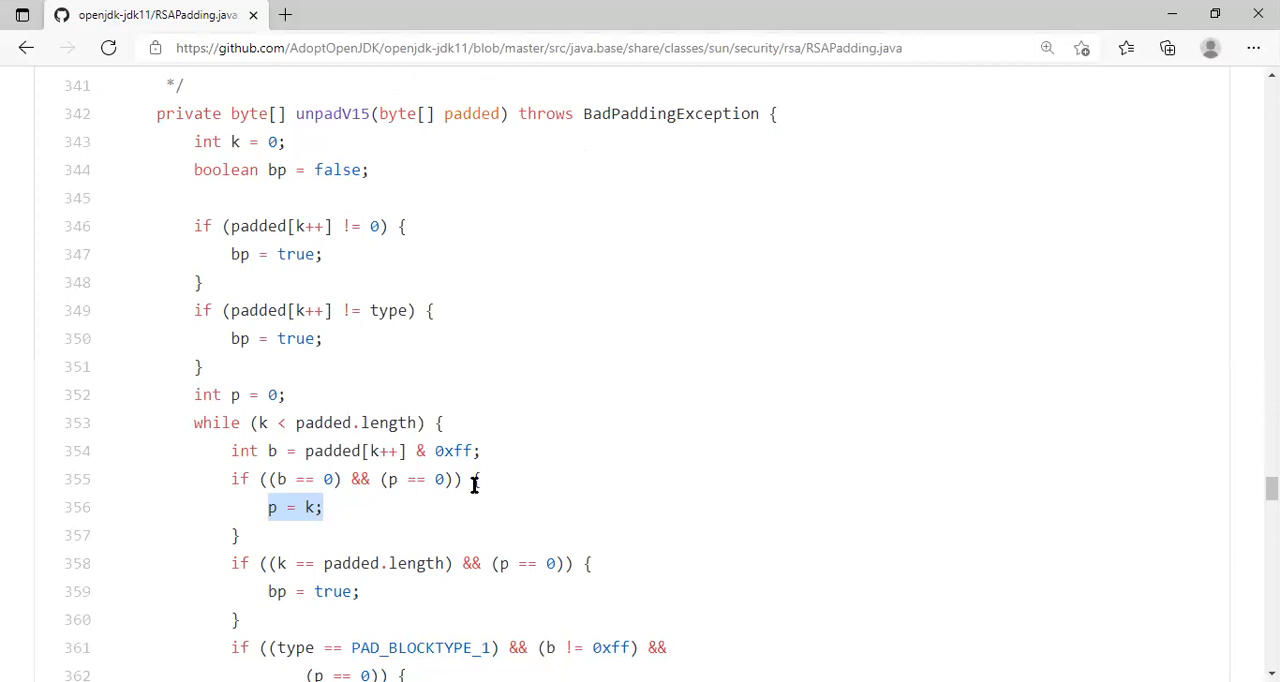
pyautogui.scroll(-3)
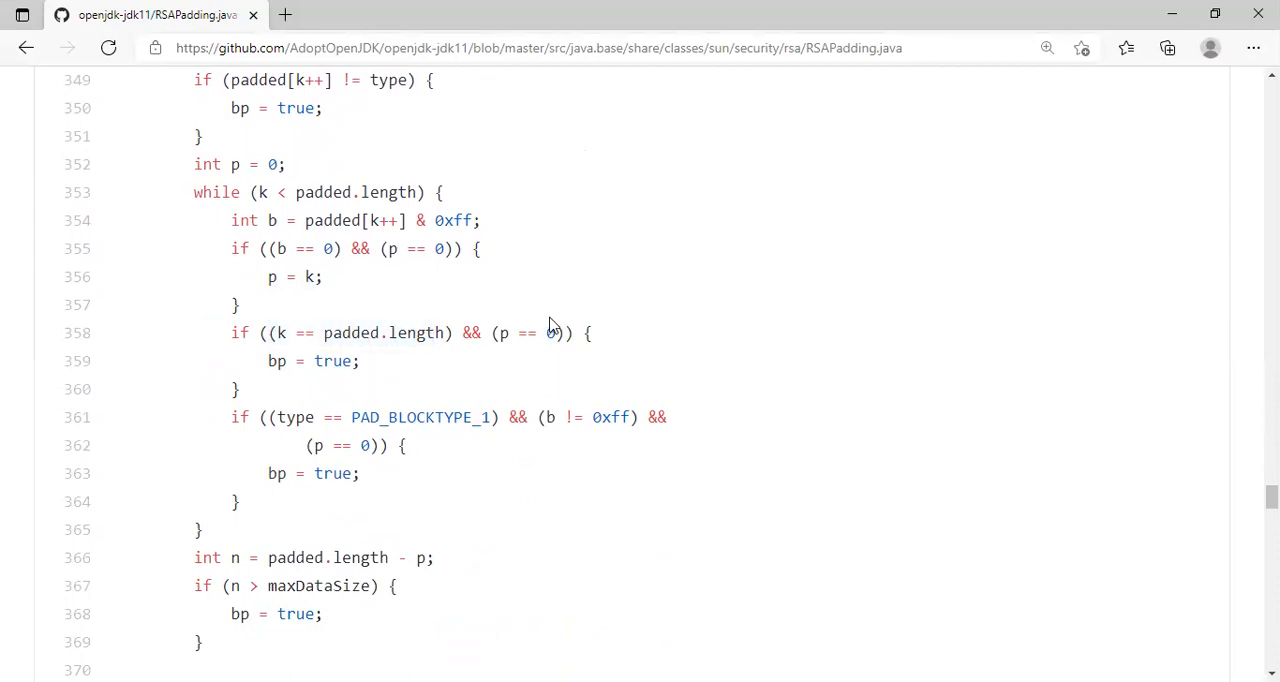
pyautogui.moveTo(500, 333)
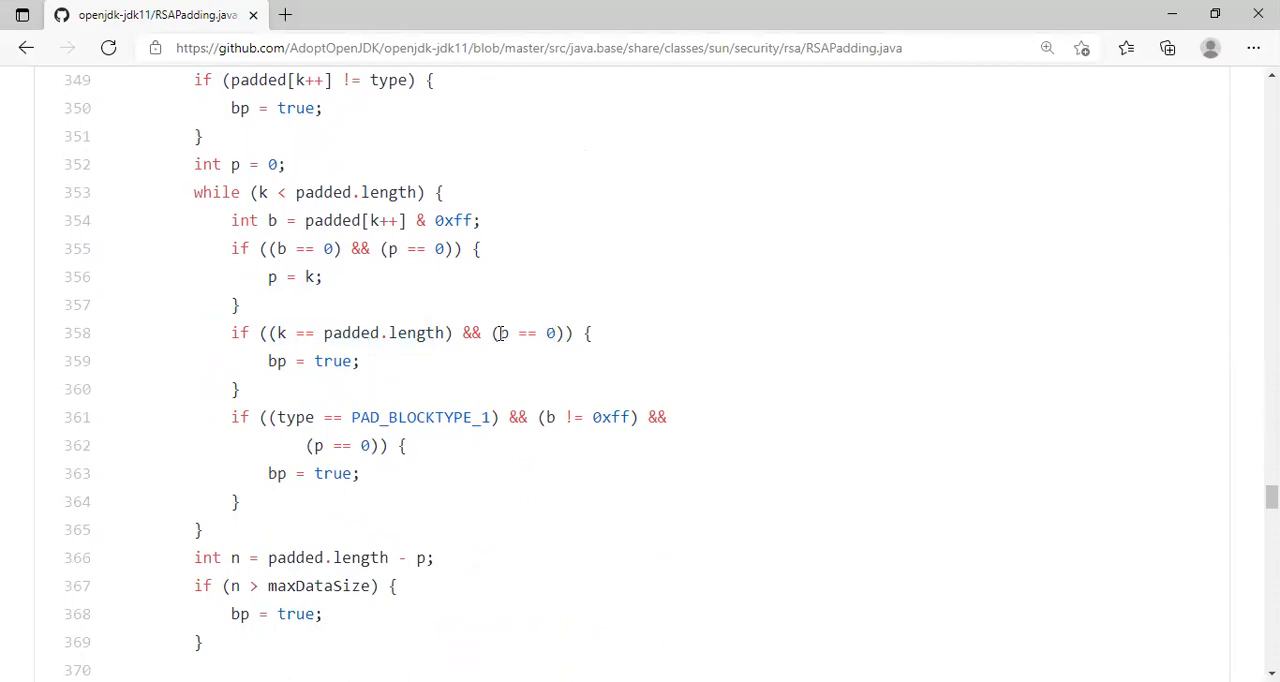
pyautogui.doubleClick(240, 164)
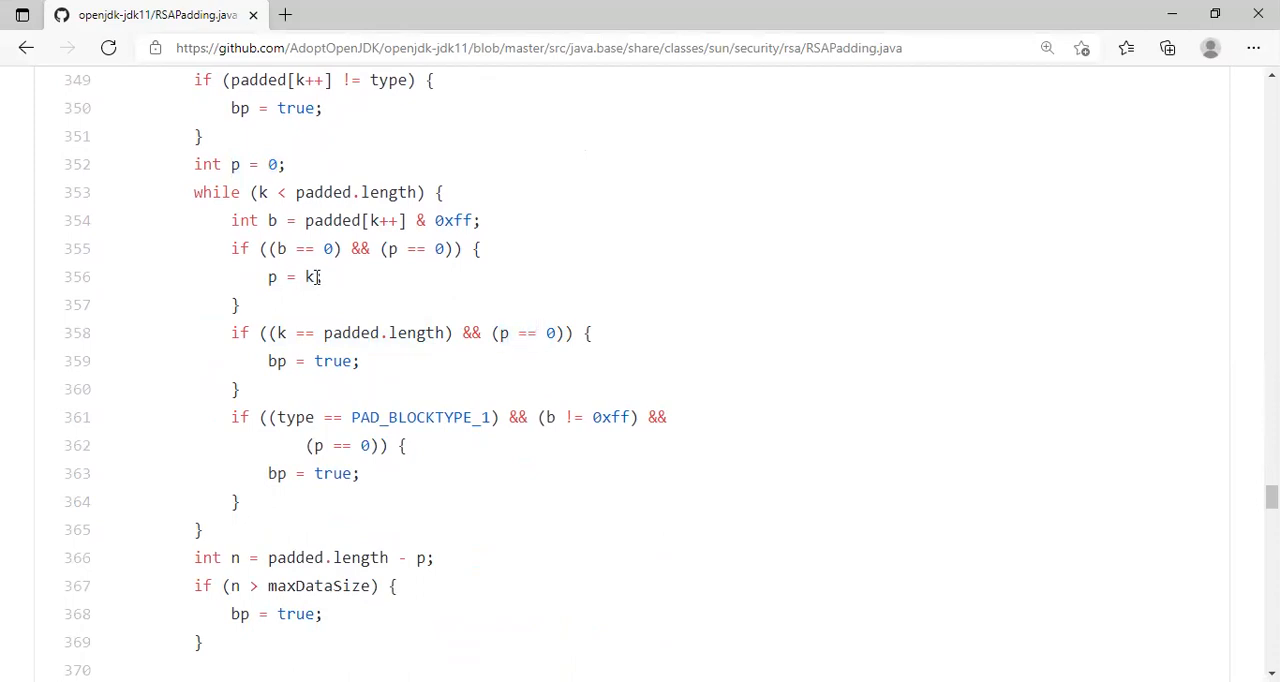
pyautogui.moveTo(517, 302)
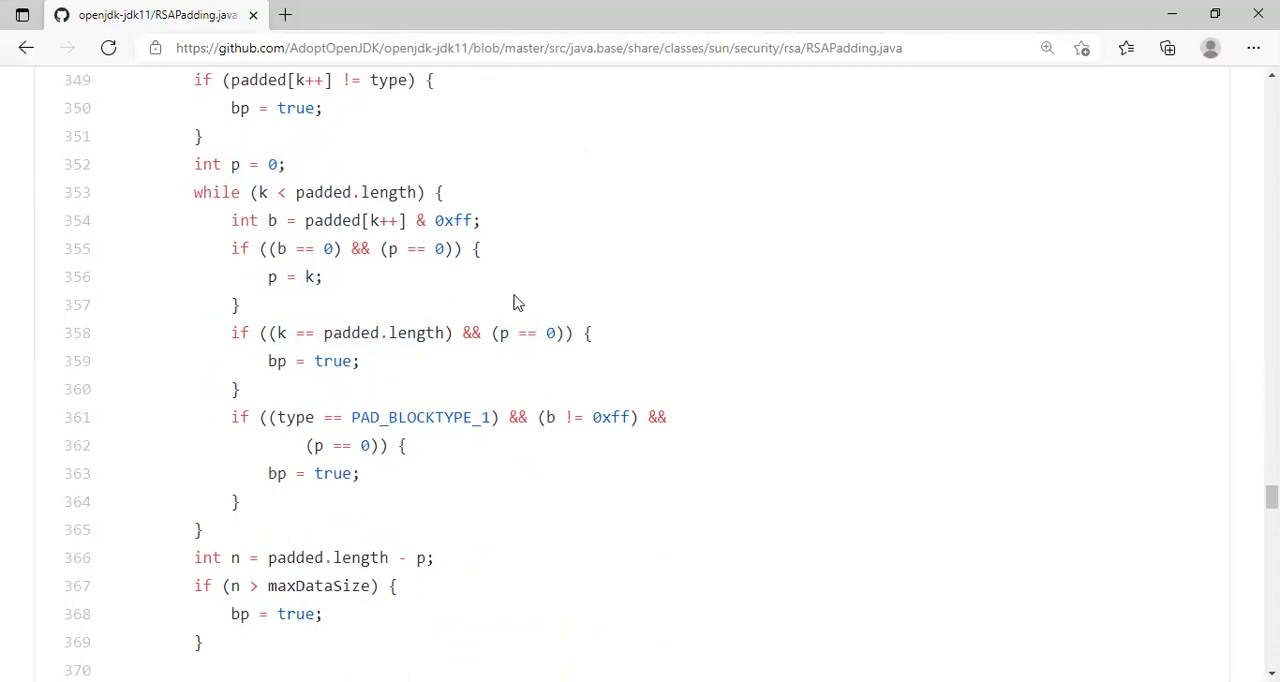
pyautogui.moveTo(288, 383)
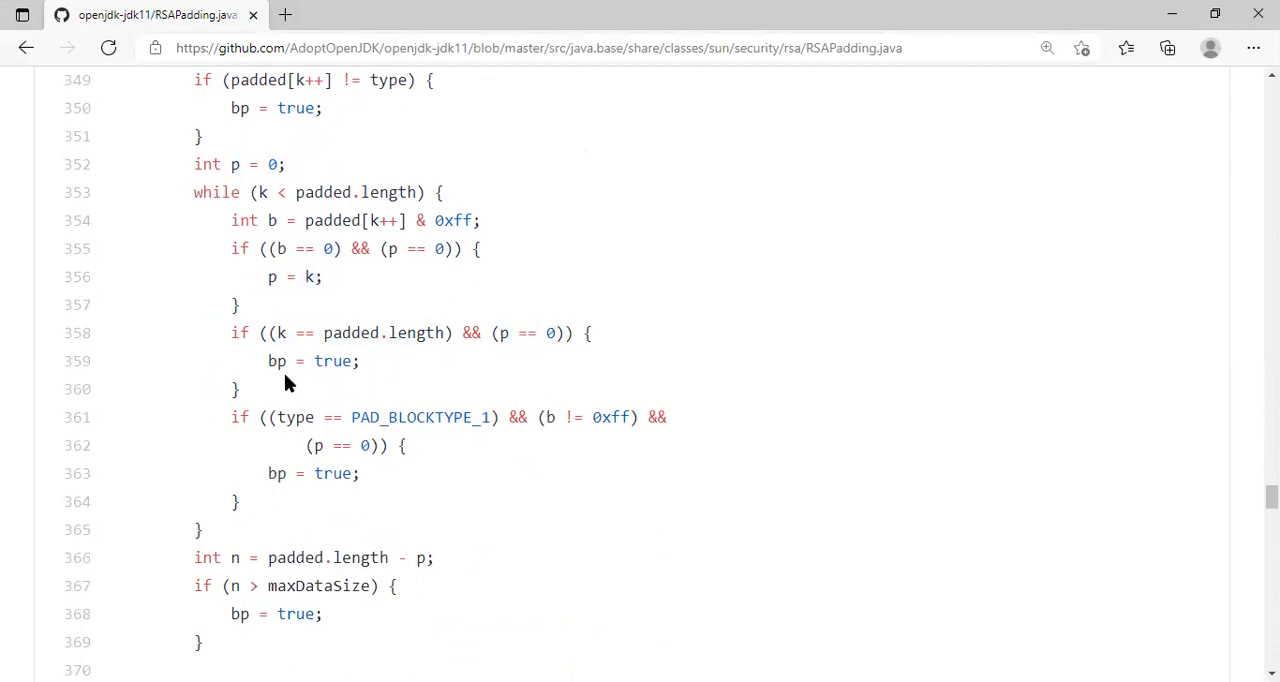
pyautogui.doubleClick(276, 361)
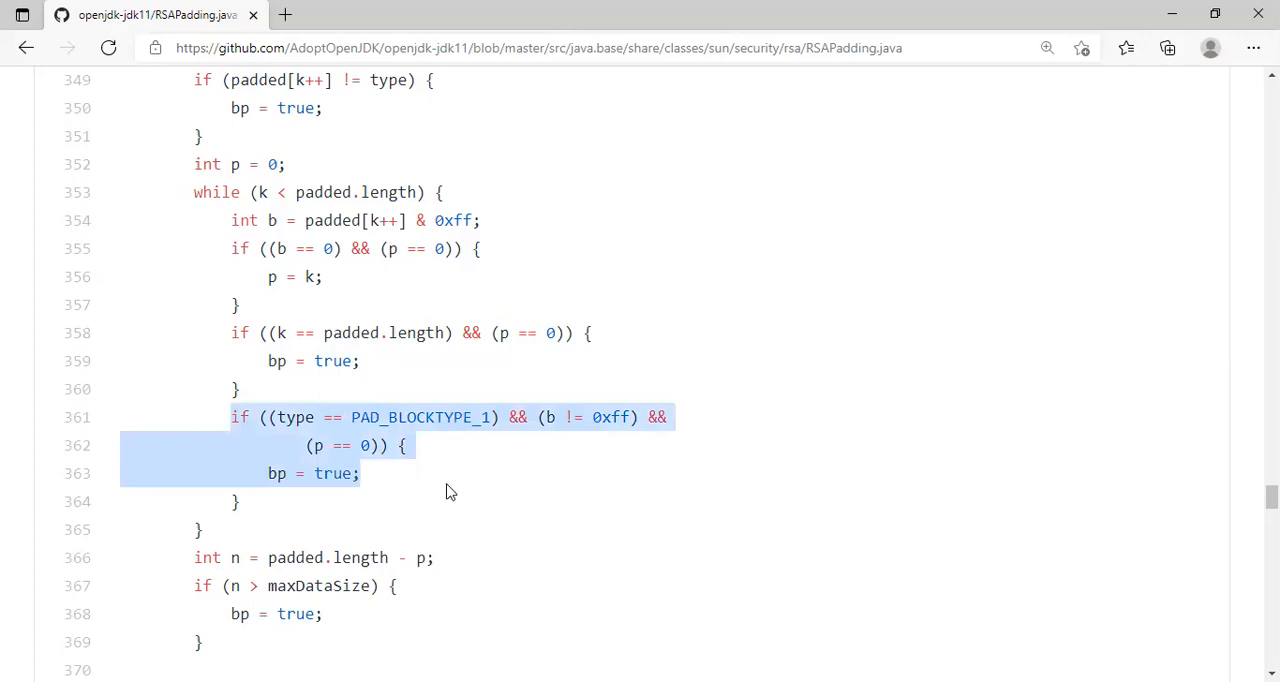
pyautogui.click(445, 490)
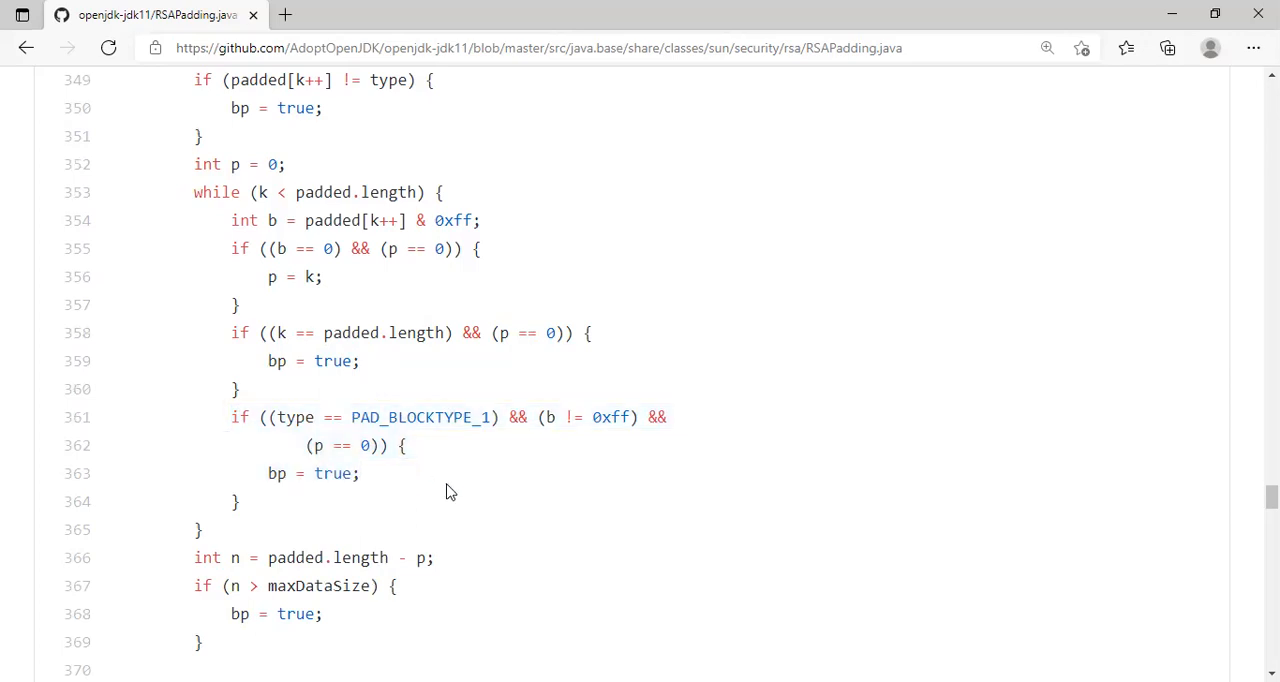
pyautogui.moveTo(300, 525)
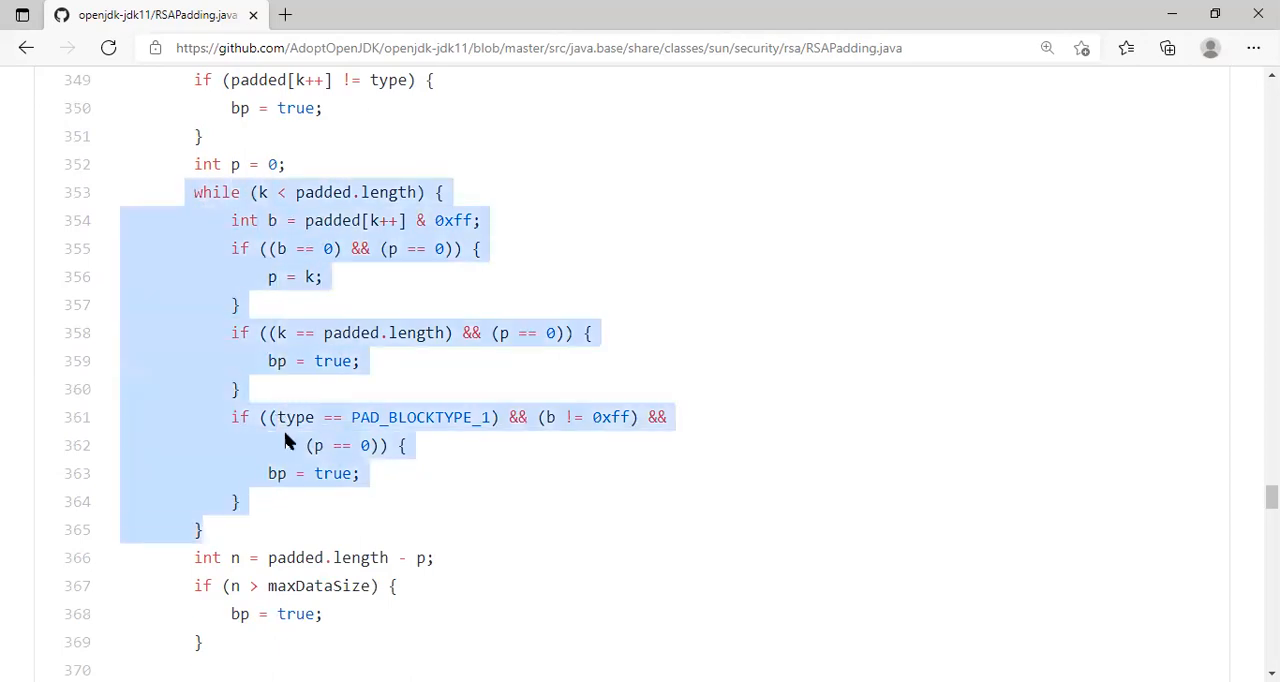
pyautogui.moveTo(400, 294)
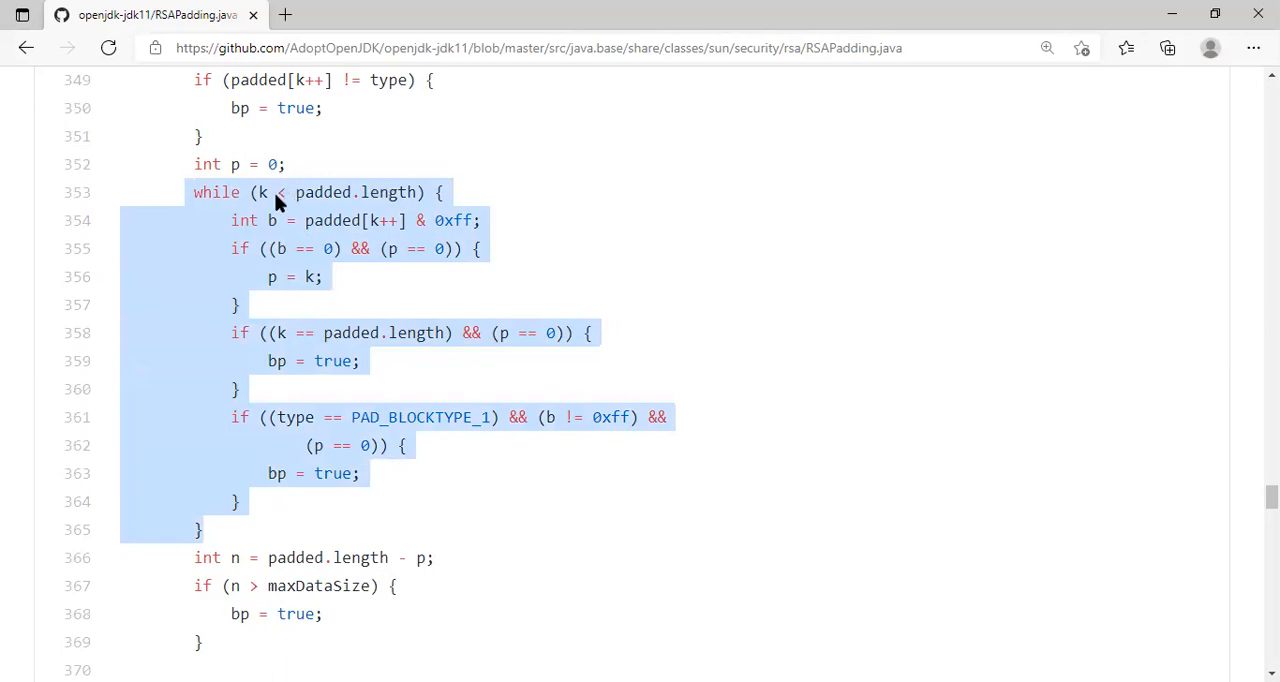
pyautogui.moveTo(592, 250)
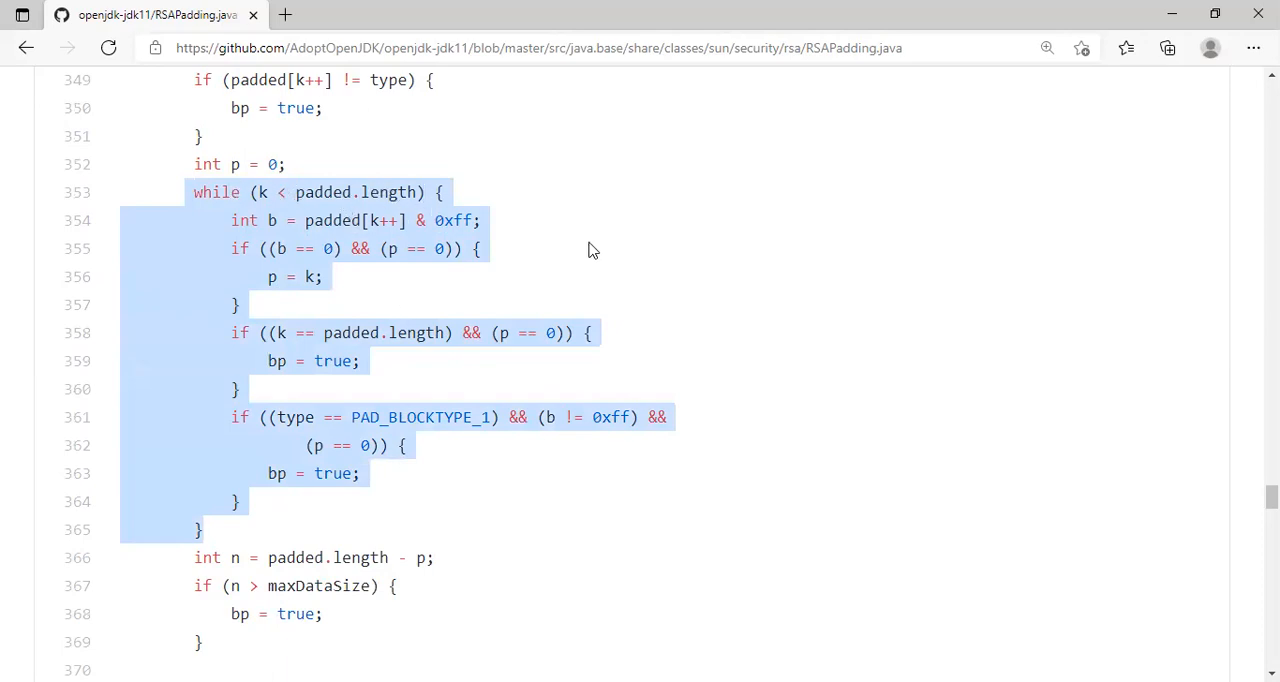
pyautogui.scroll(-3)
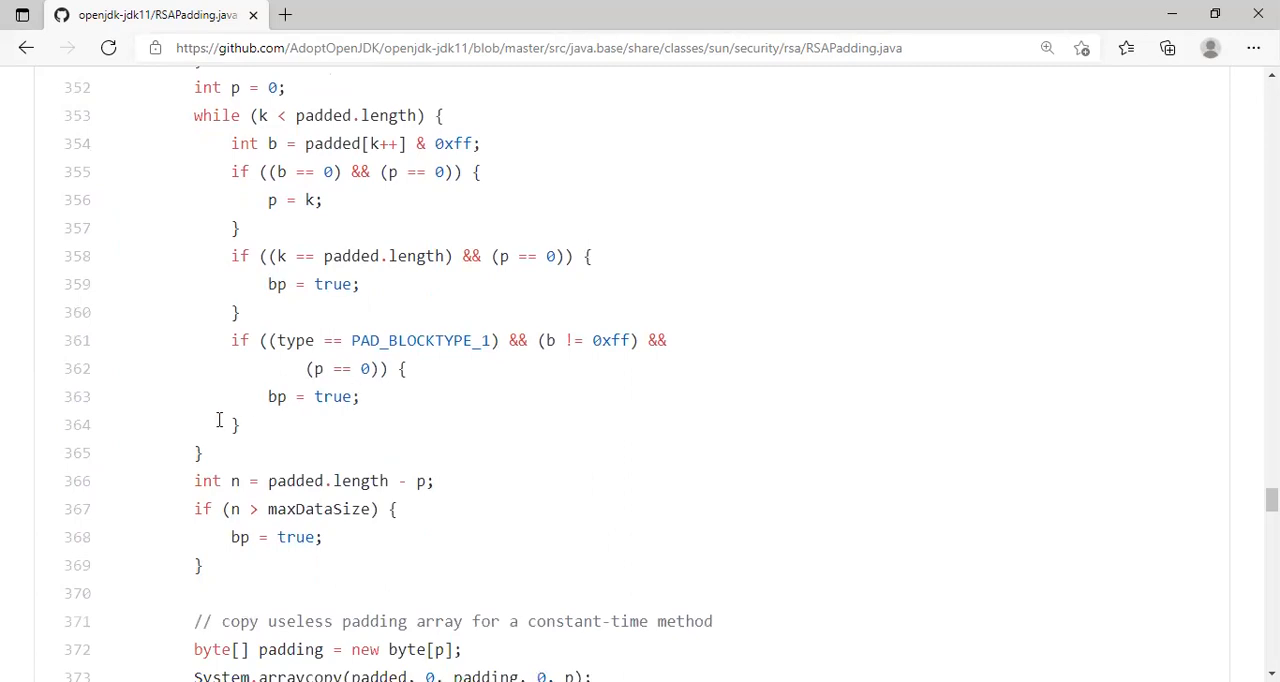
pyautogui.moveTo(199, 460)
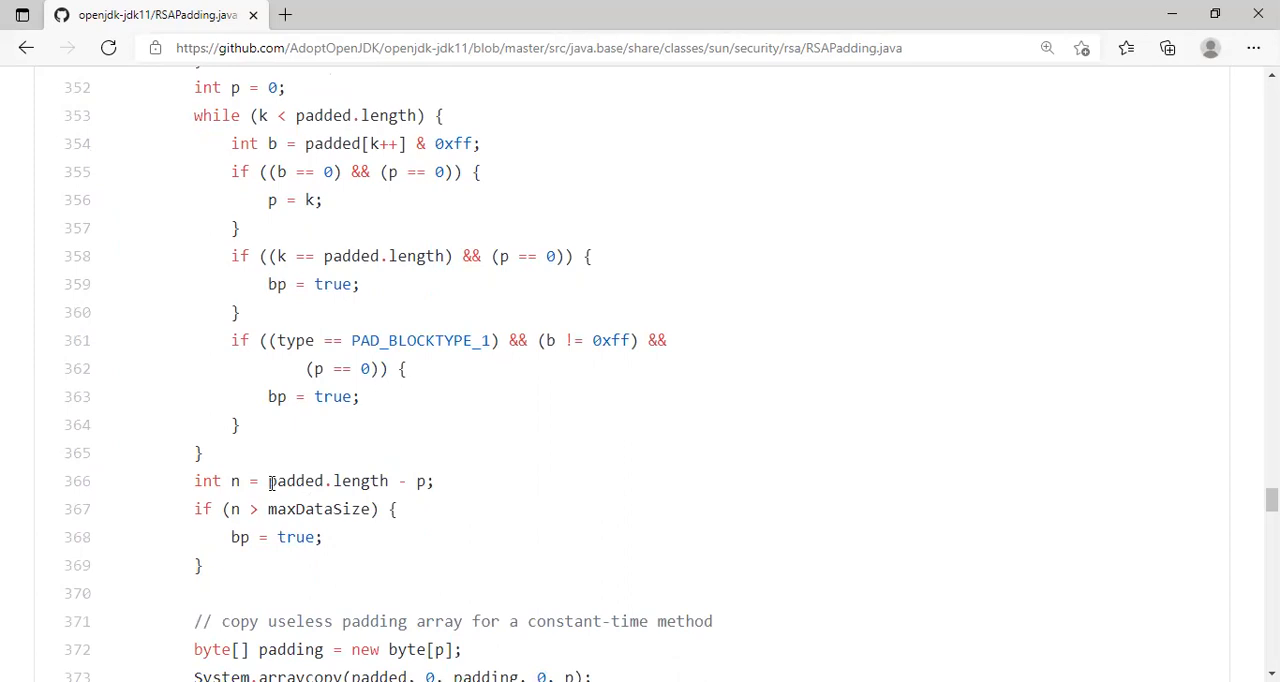
pyautogui.doubleClick(295, 481)
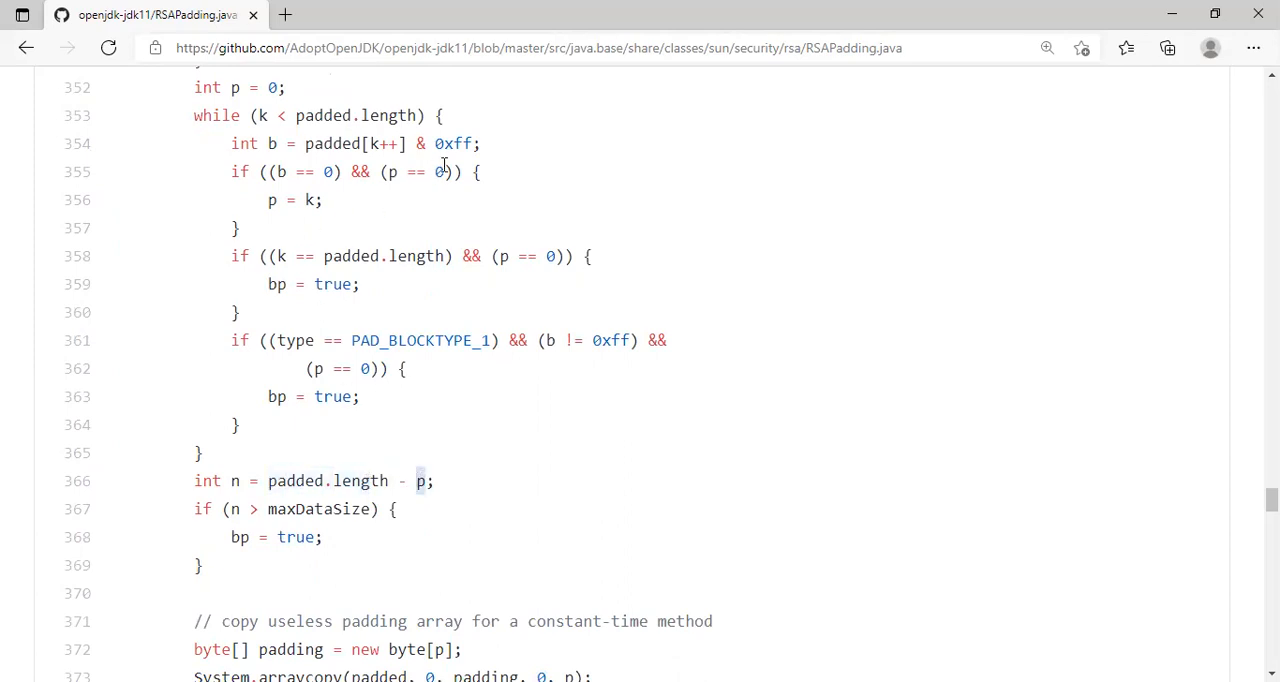
pyautogui.doubleClick(437, 171)
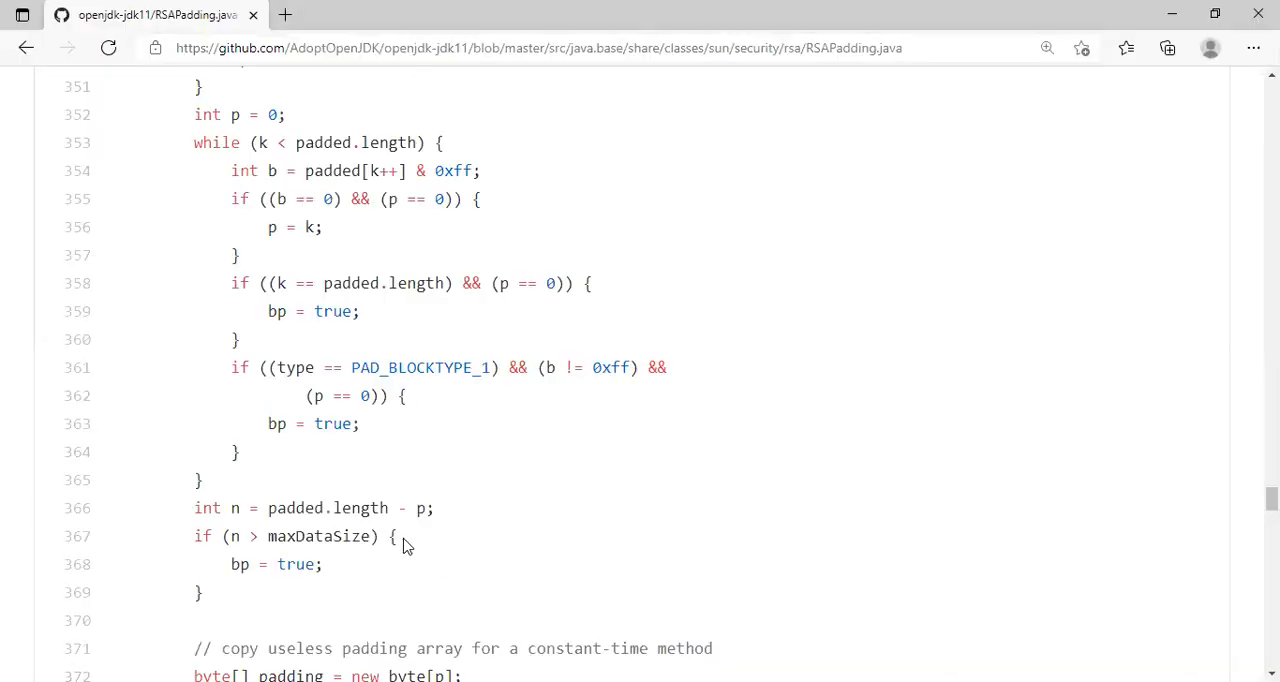
# Scroll to lines 359–380 and highlight maxDataSize in the line 367 length check
pyautogui.scroll(-3)
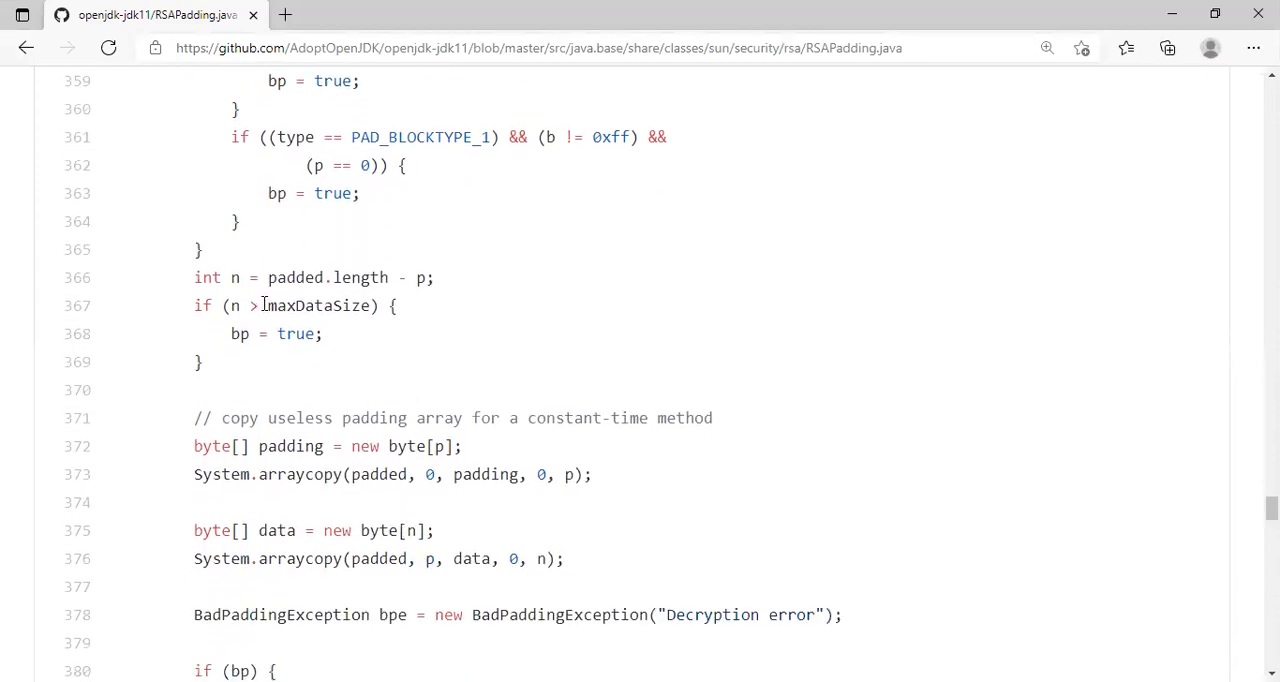
pyautogui.doubleClick(318, 306)
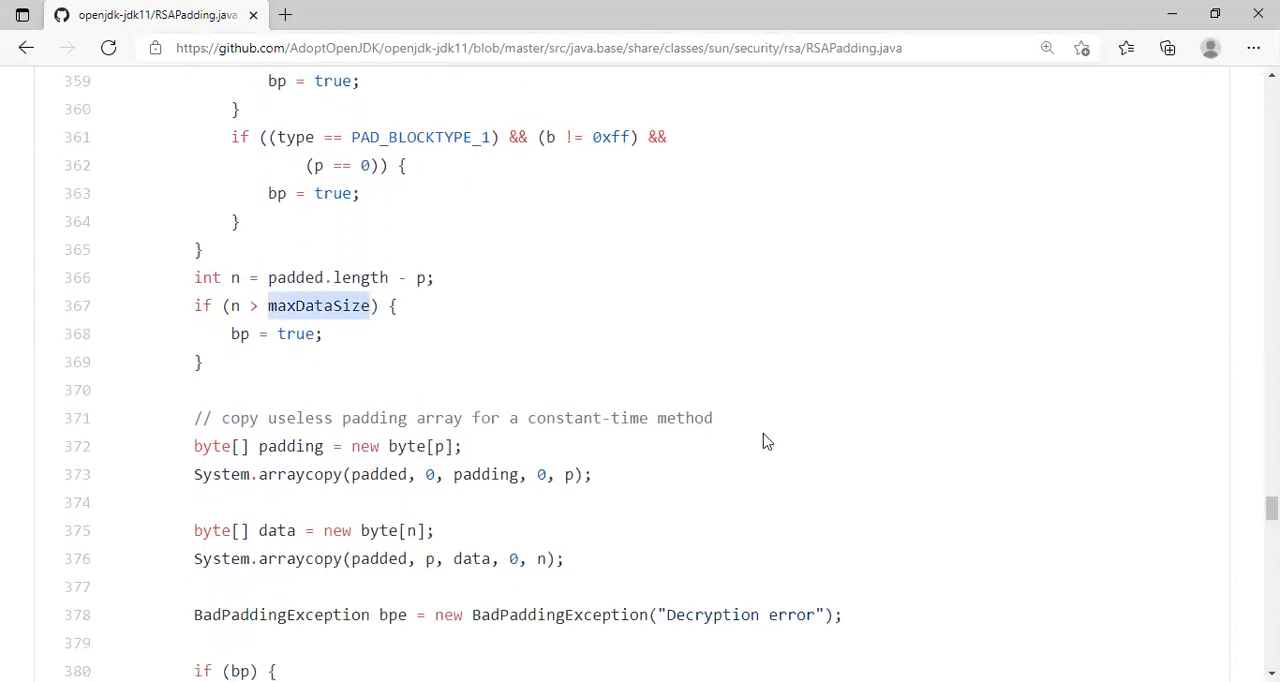
pyautogui.moveTo(942, 588)
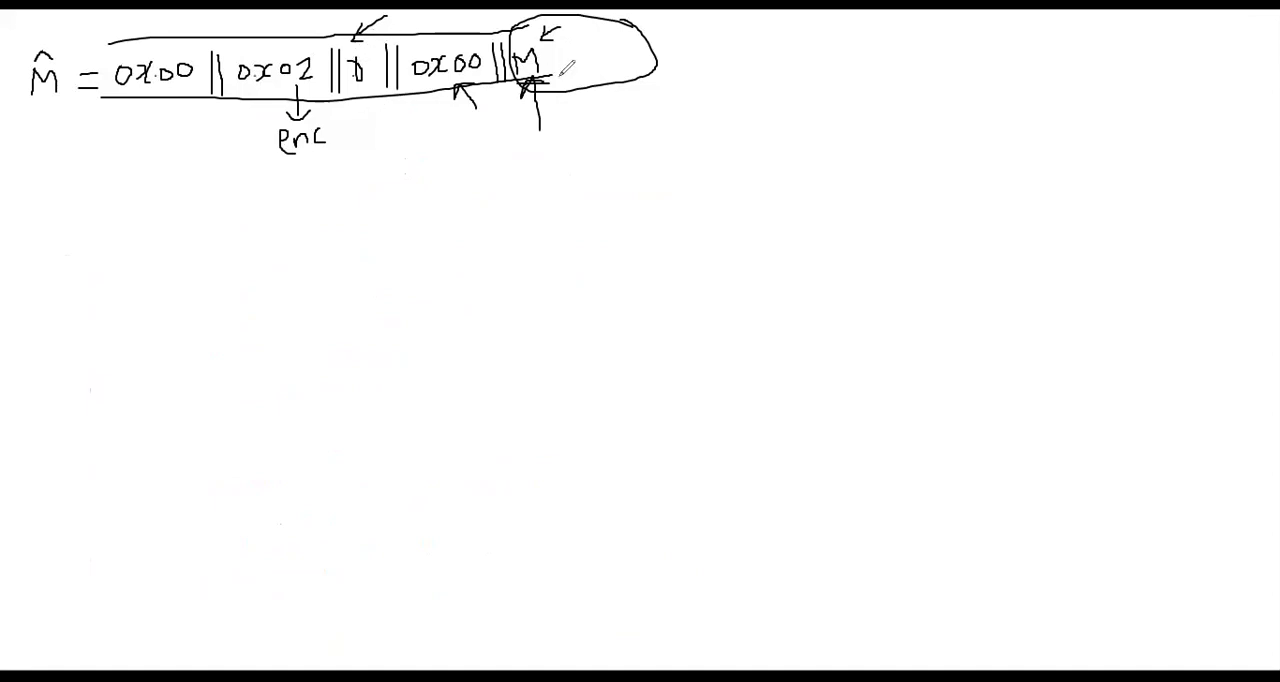
pyautogui.moveTo(928, 558)
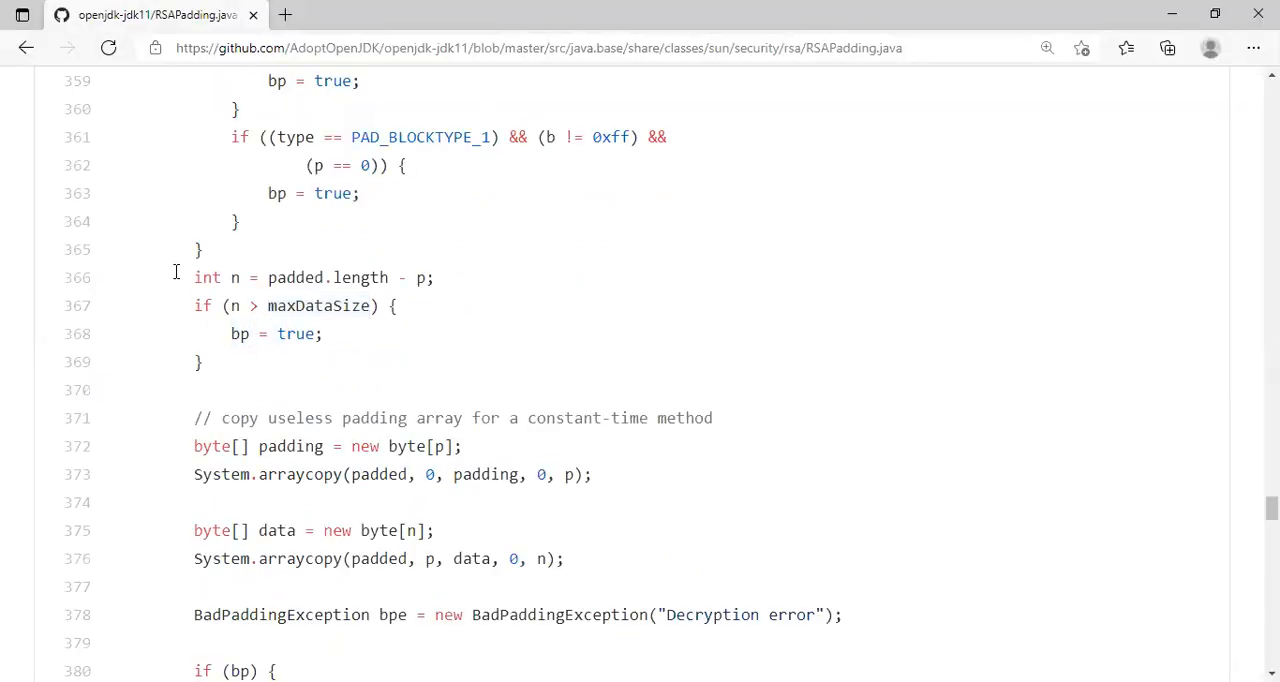
# Scroll to lines 364–385, highlight the padding and data arraycopy variables, then clear the highlight
pyautogui.scroll(-3)
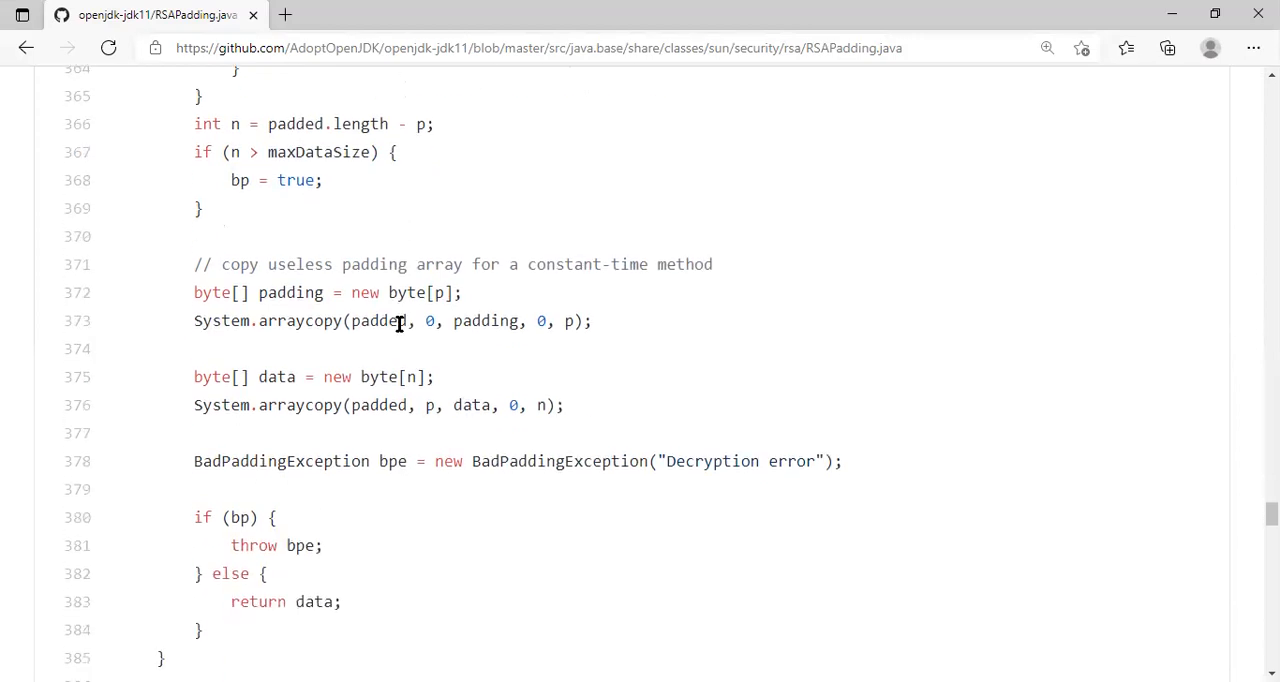
pyautogui.moveTo(268, 283)
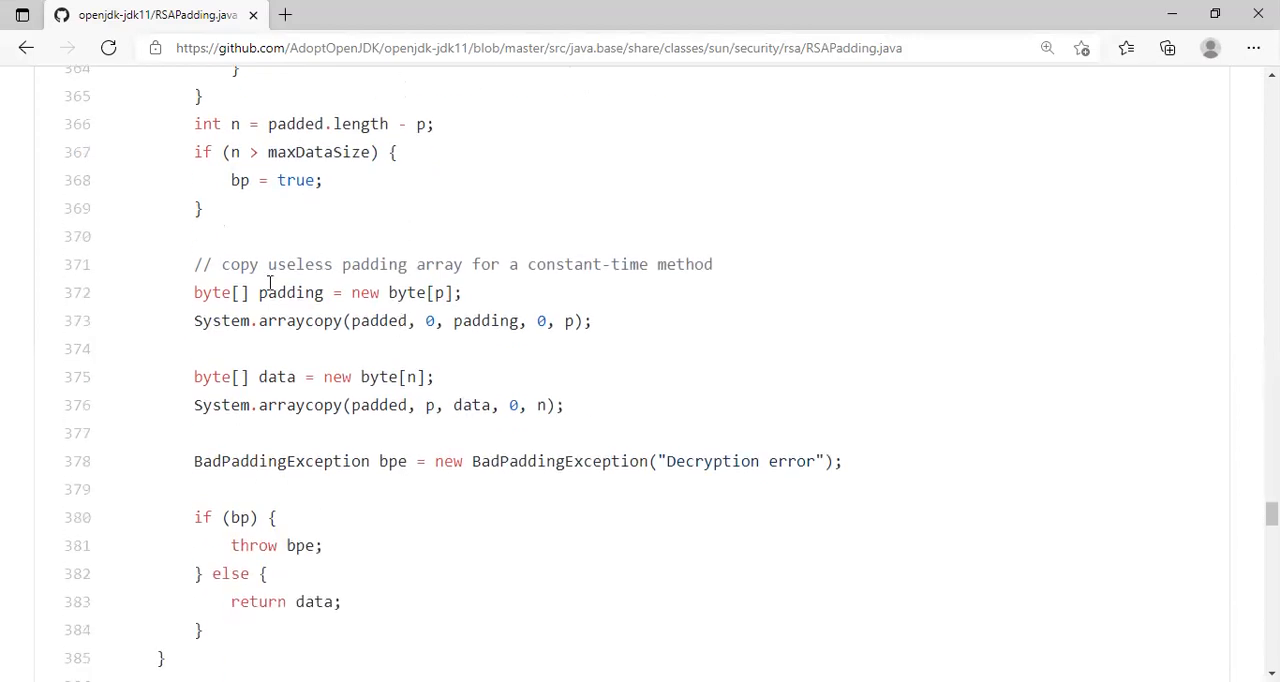
pyautogui.moveTo(597, 334)
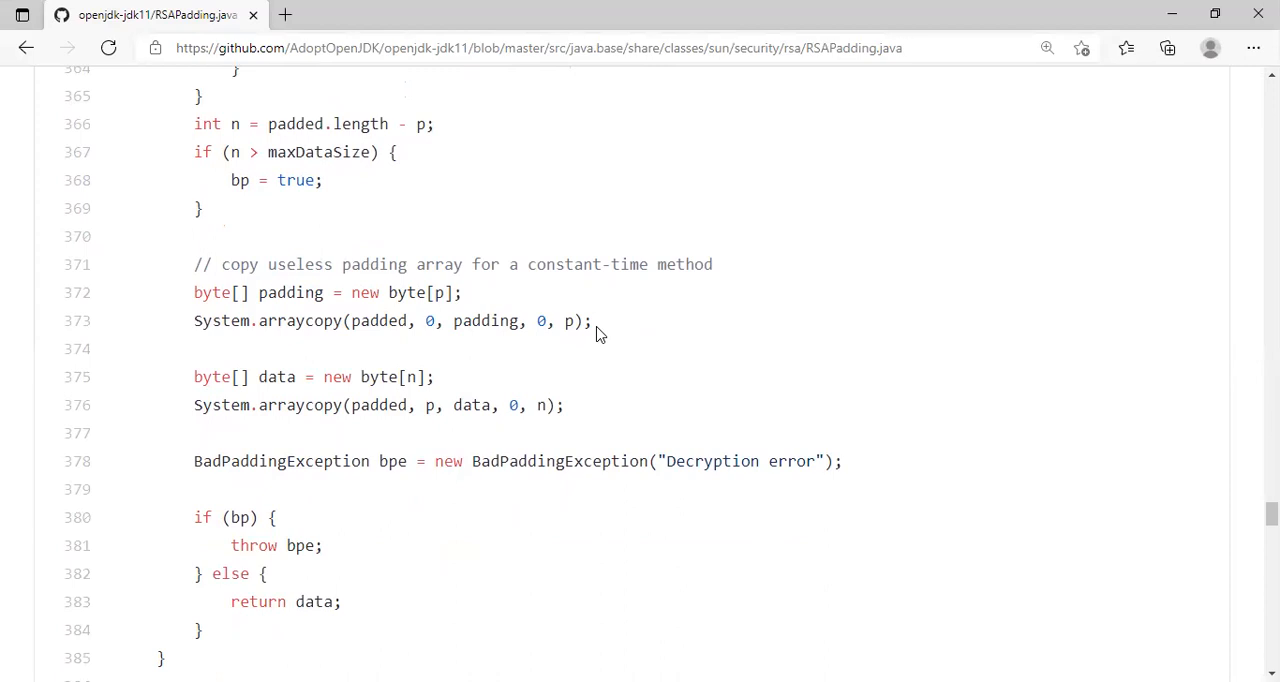
pyautogui.moveTo(388, 310)
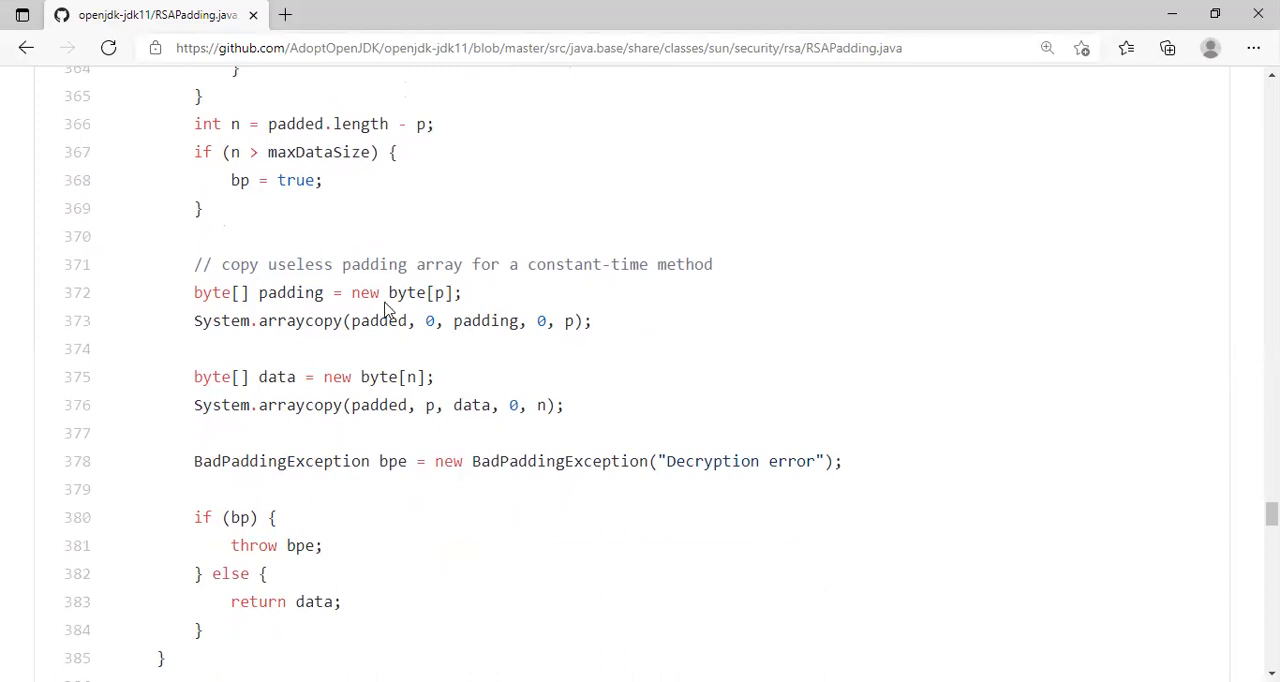
pyautogui.doubleClick(291, 292)
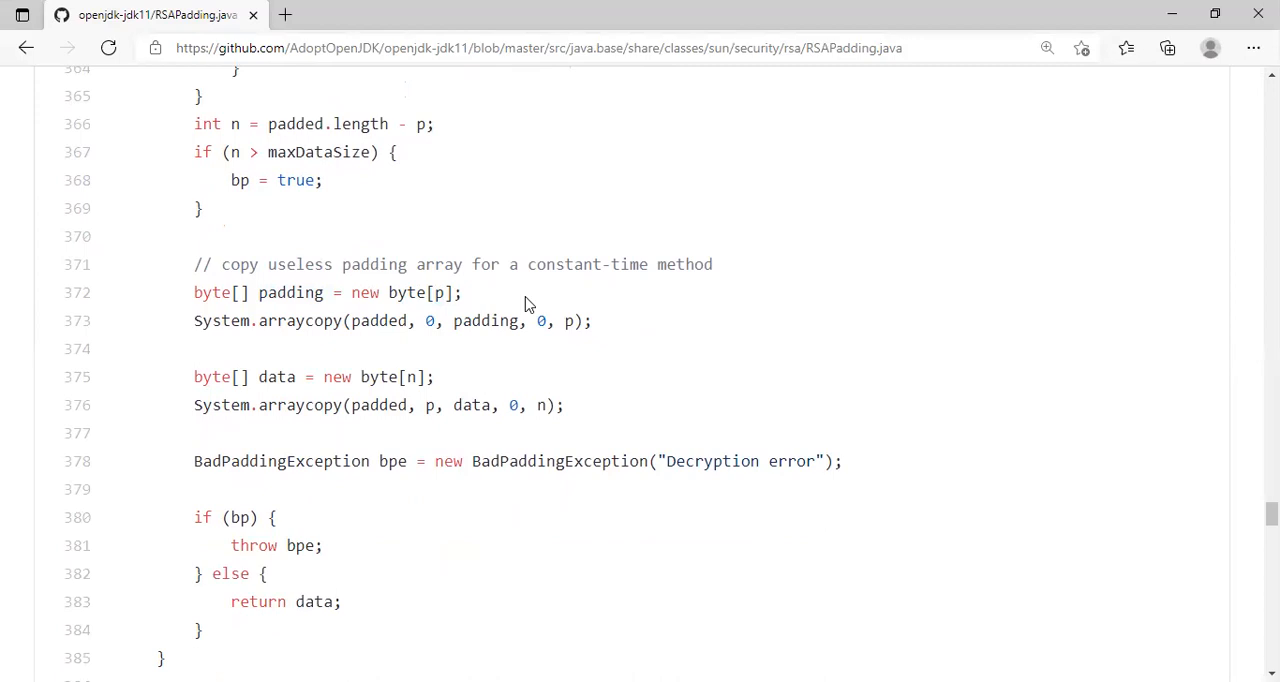
pyautogui.doubleClick(291, 292)
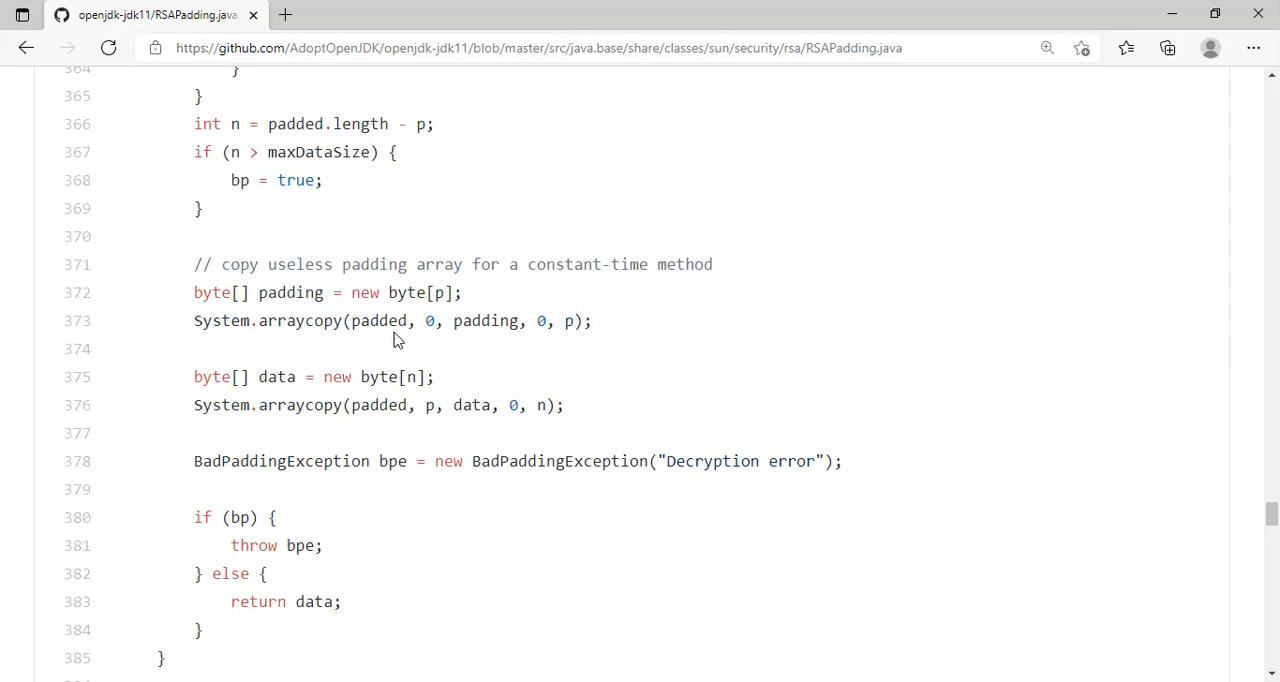
pyautogui.doubleClick(290, 292)
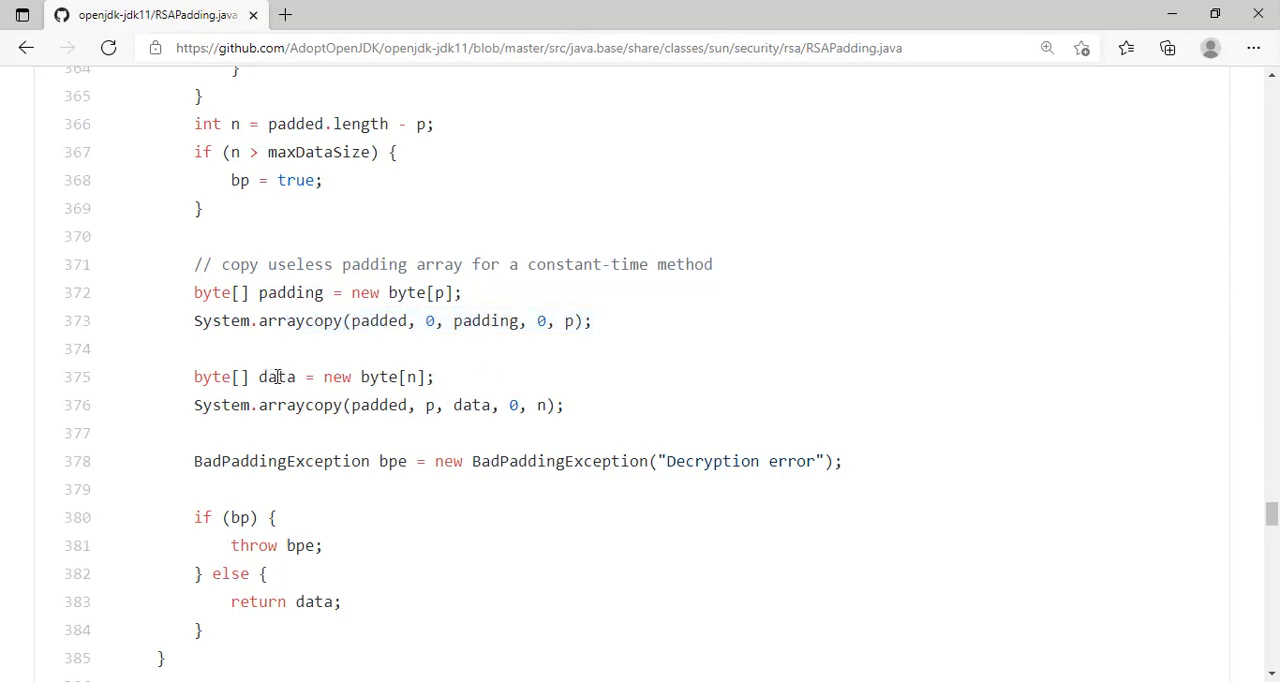
pyautogui.doubleClick(411, 377)
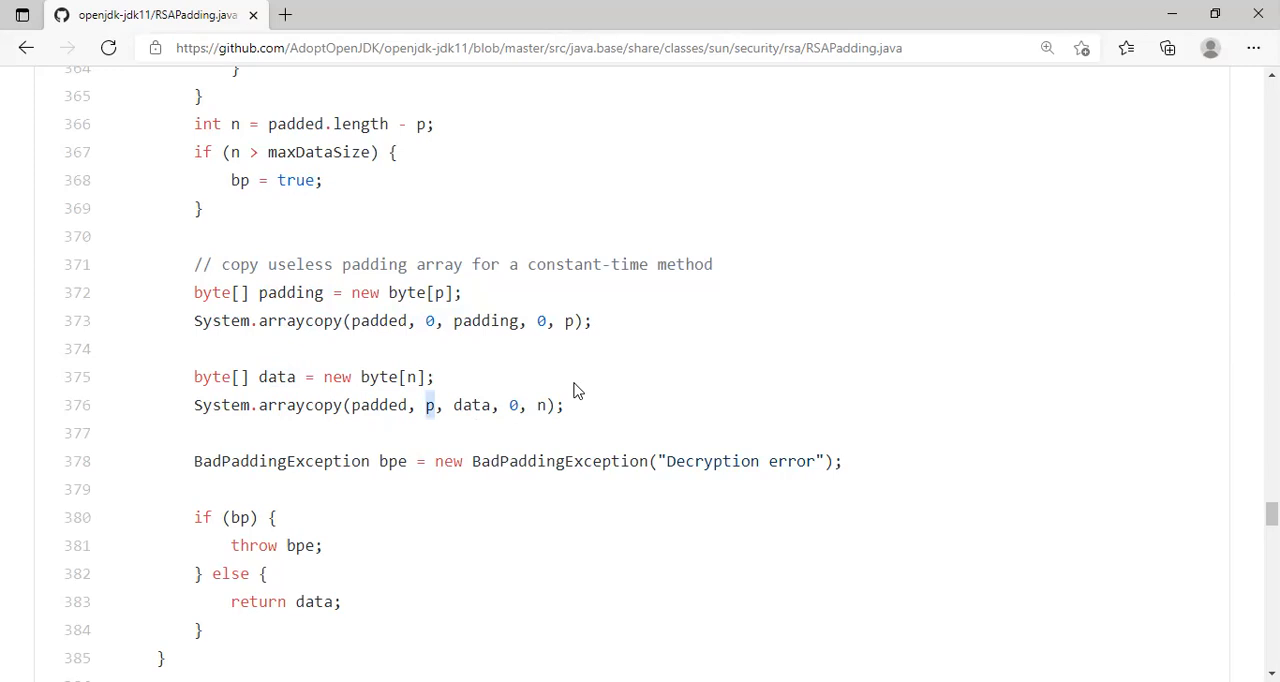
pyautogui.moveTo(547, 409)
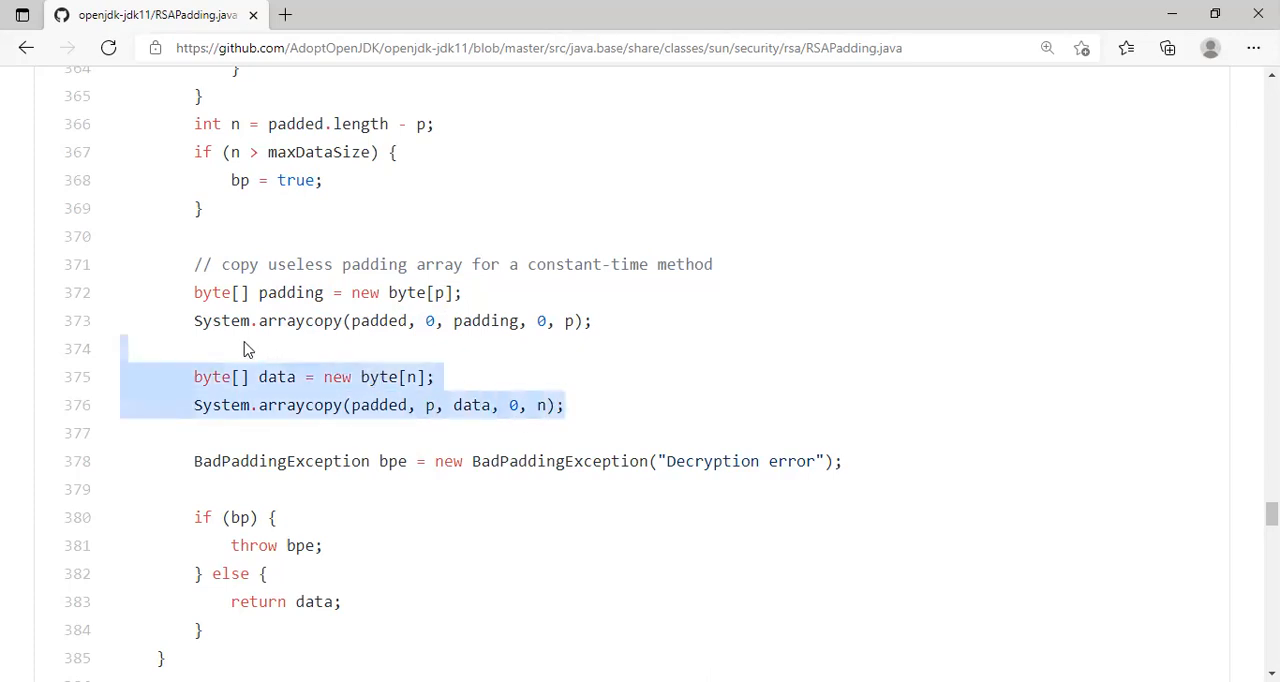
pyautogui.click(638, 313)
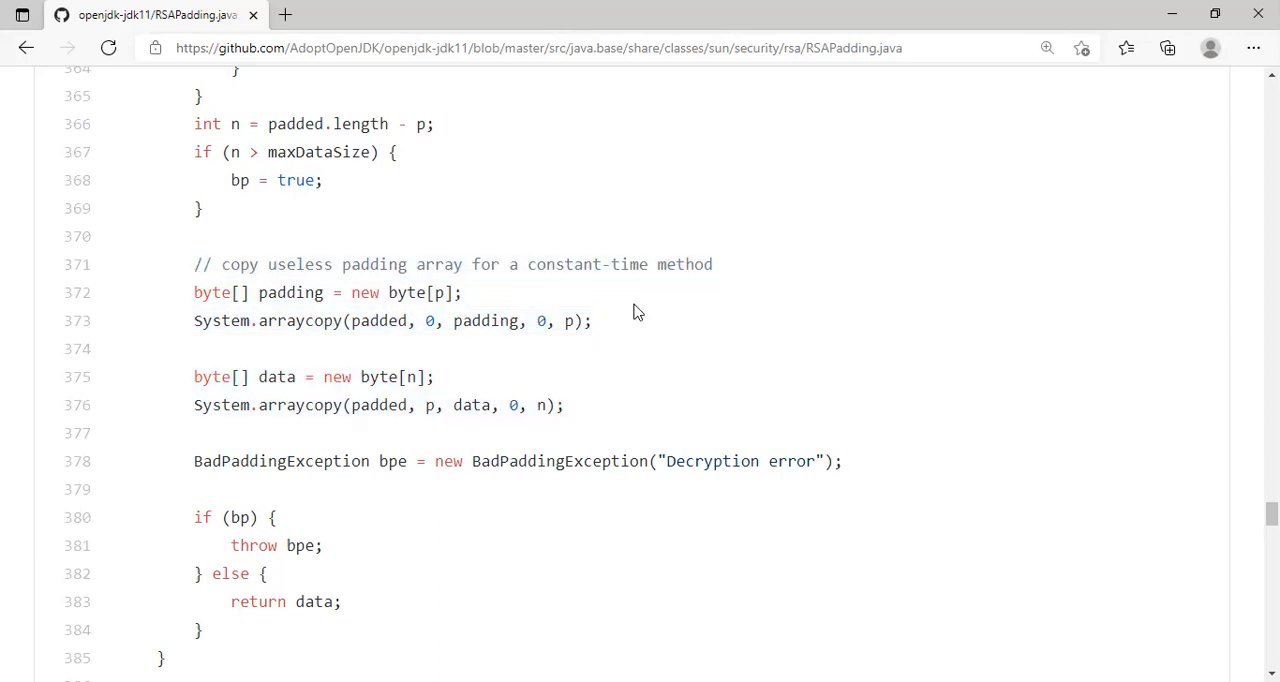
pyautogui.moveTo(393, 462)
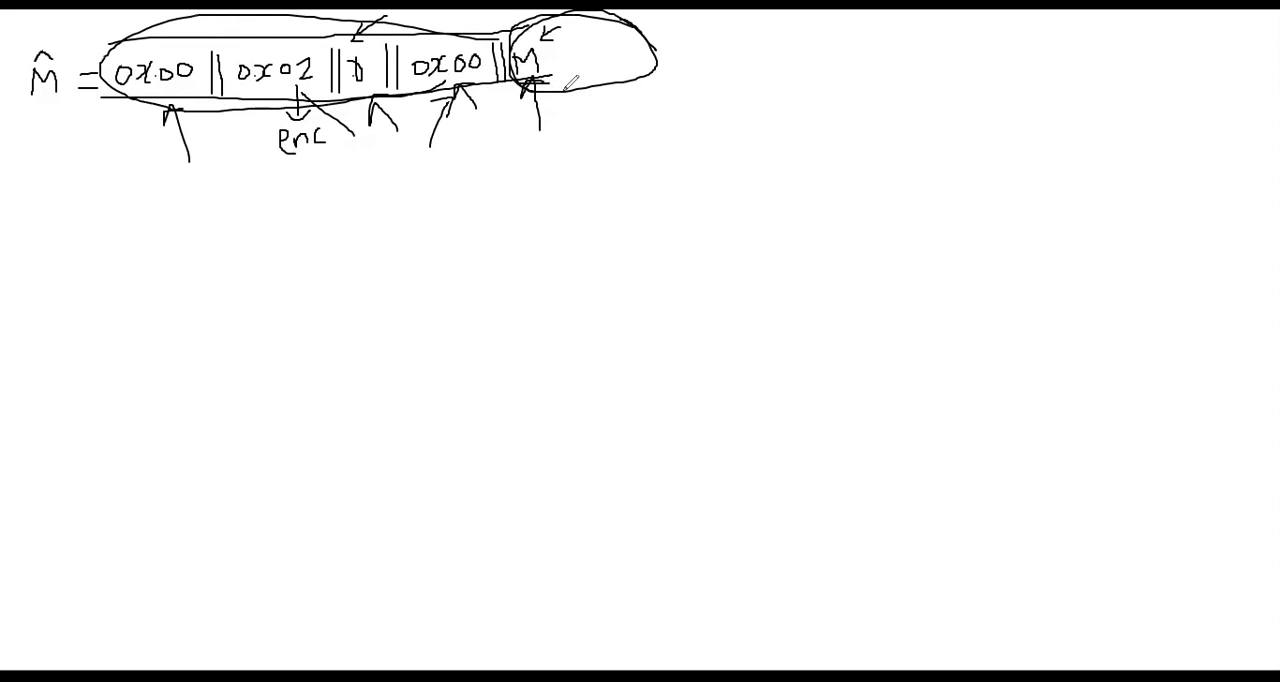
pyautogui.moveTo(988, 559)
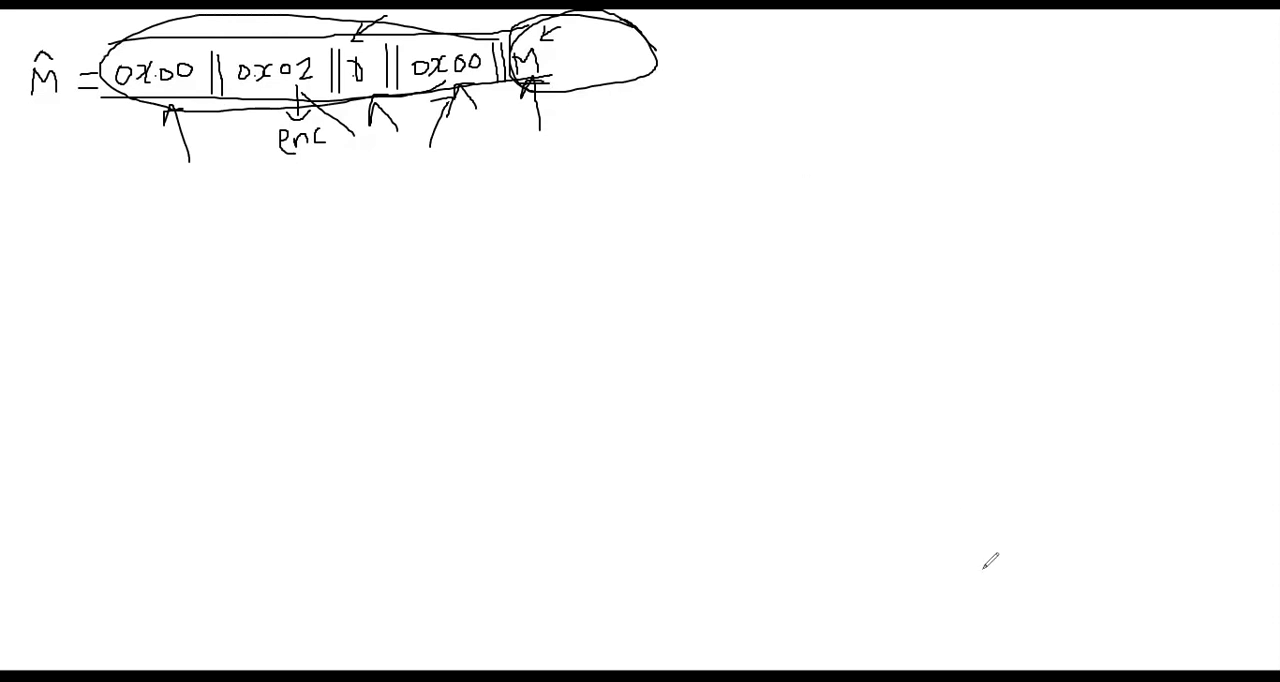